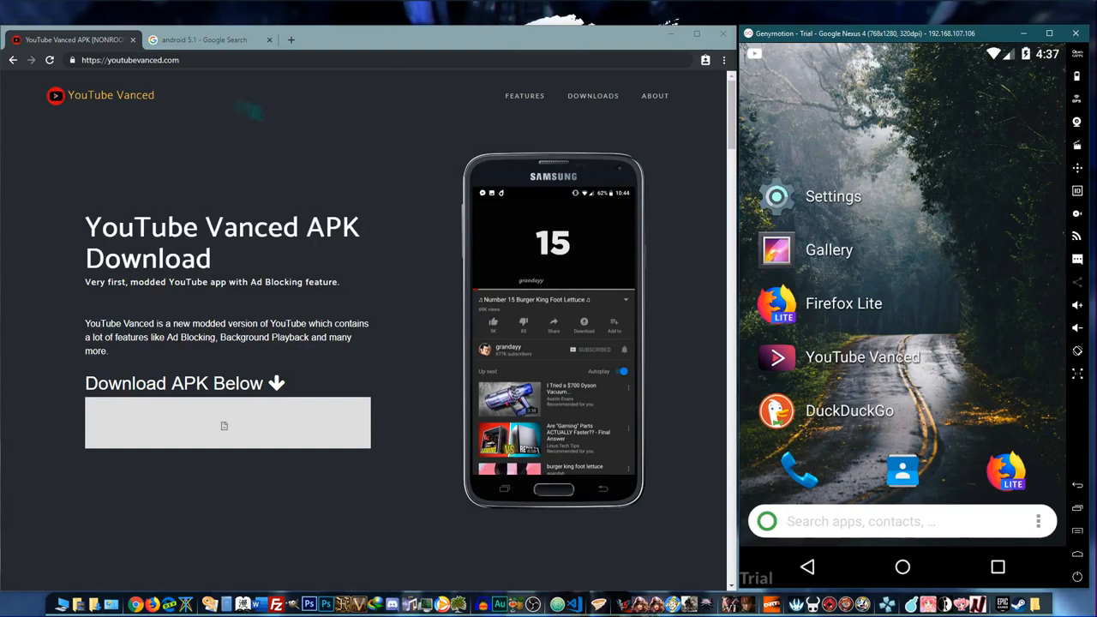
Scroll the YouTube Vanced site down to its Features list, highlighting text while reading.
scroll("down", 3)
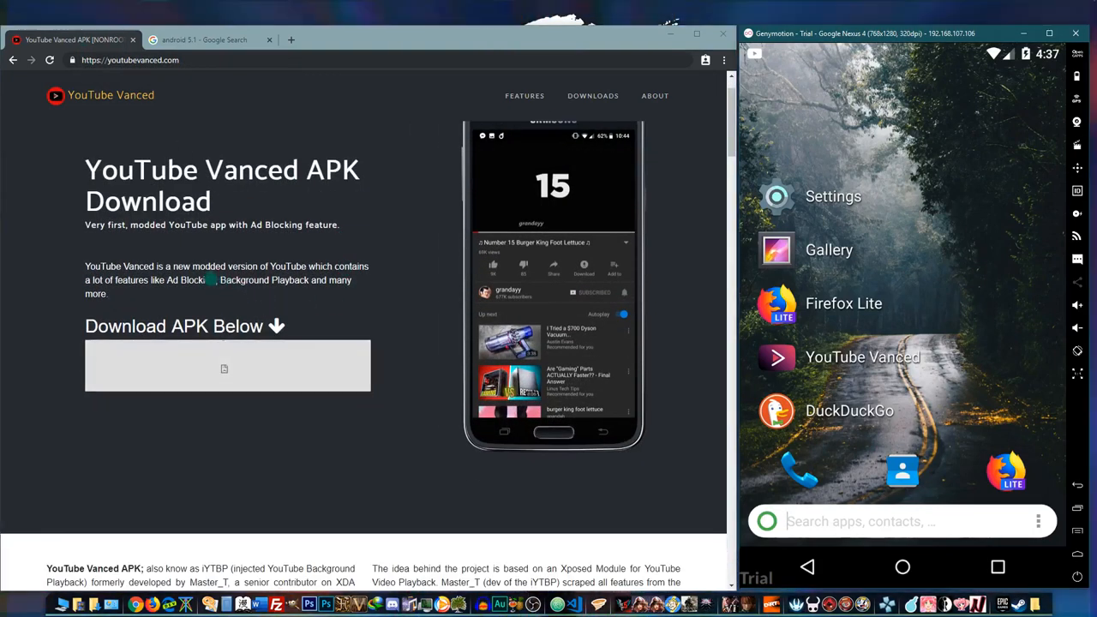
left_click_drag(199, 266, 267, 281)
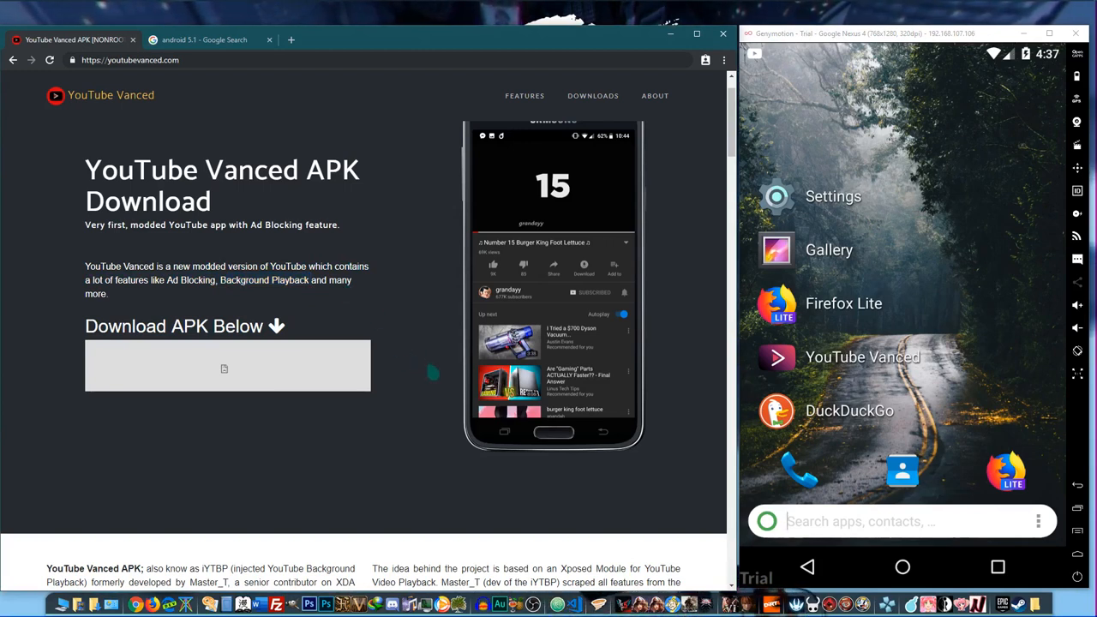
scroll("up", 3)
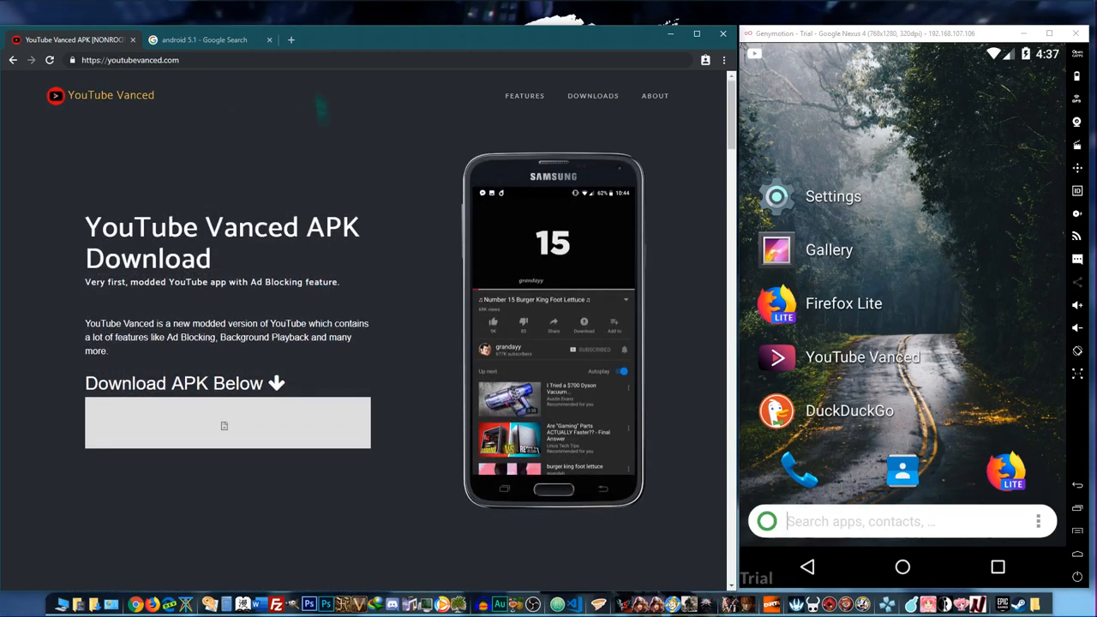
scroll("down", 3)
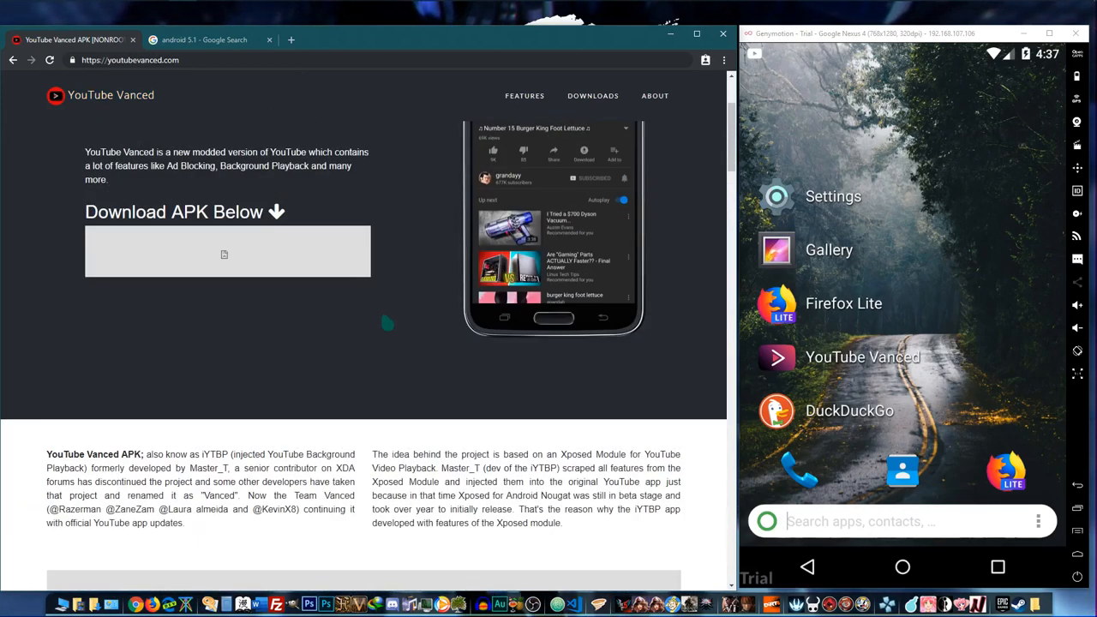
mouse_move(447, 373)
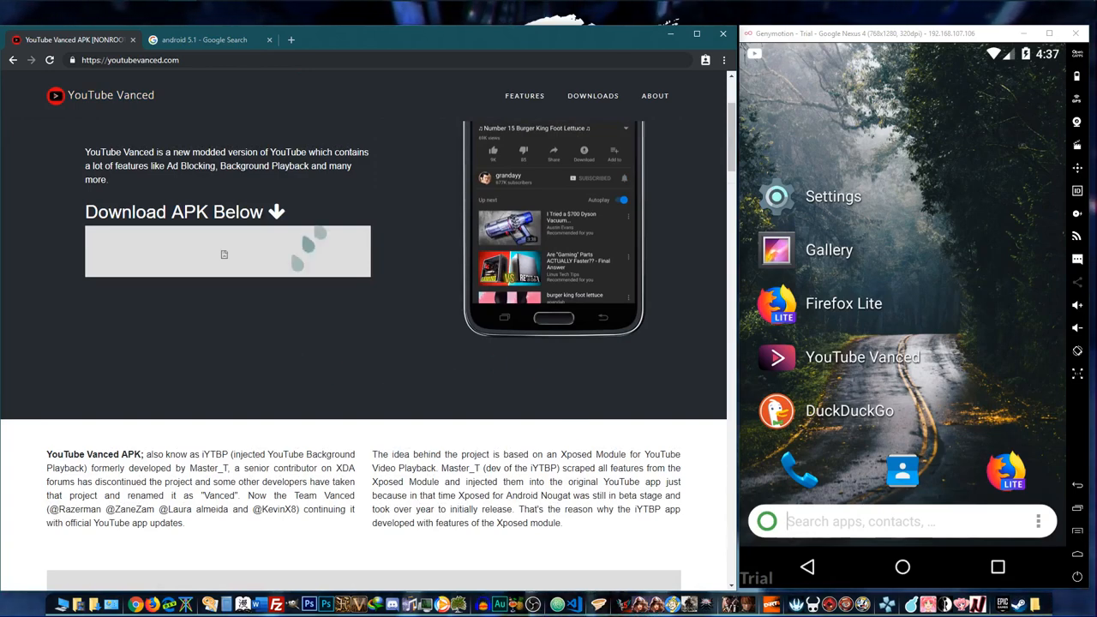
scroll("up", 3)
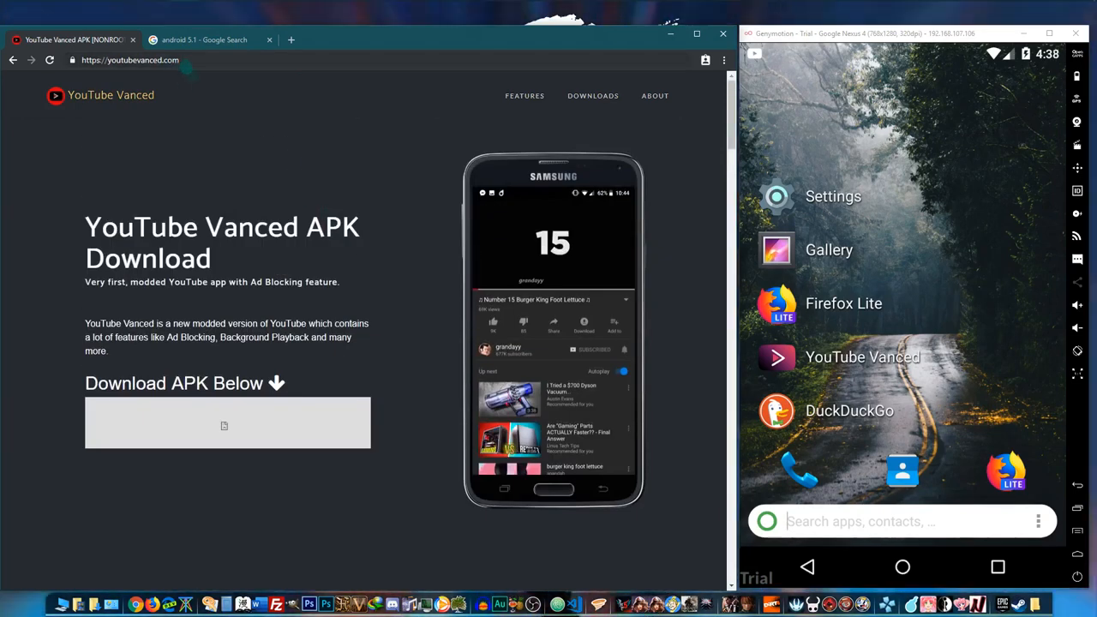
mouse_move(390, 275)
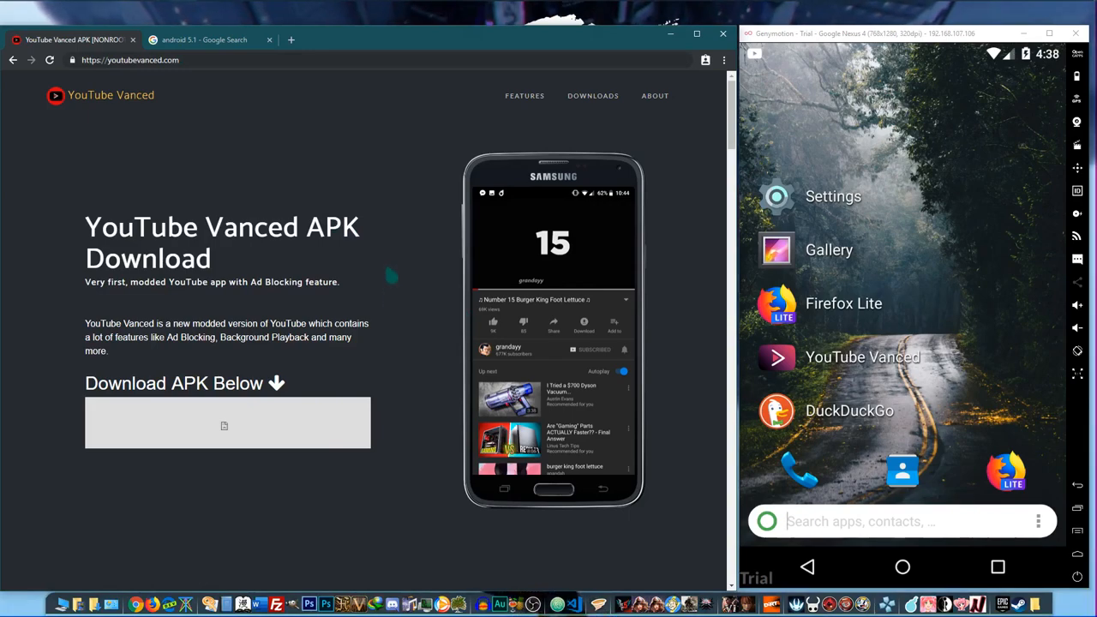
scroll("down", 3)
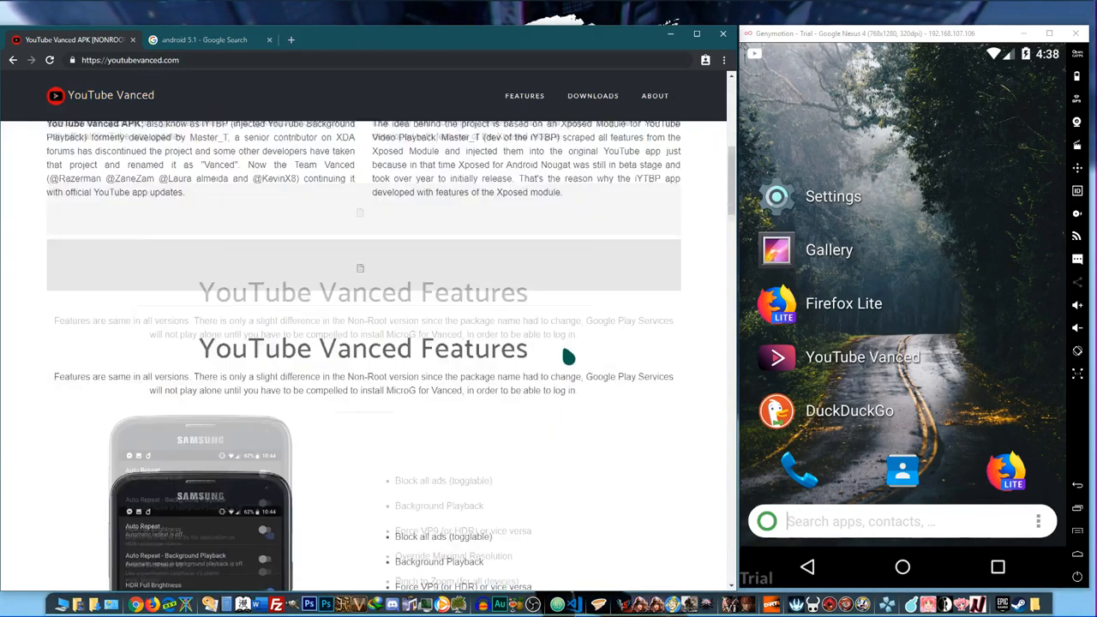
scroll("down", 3)
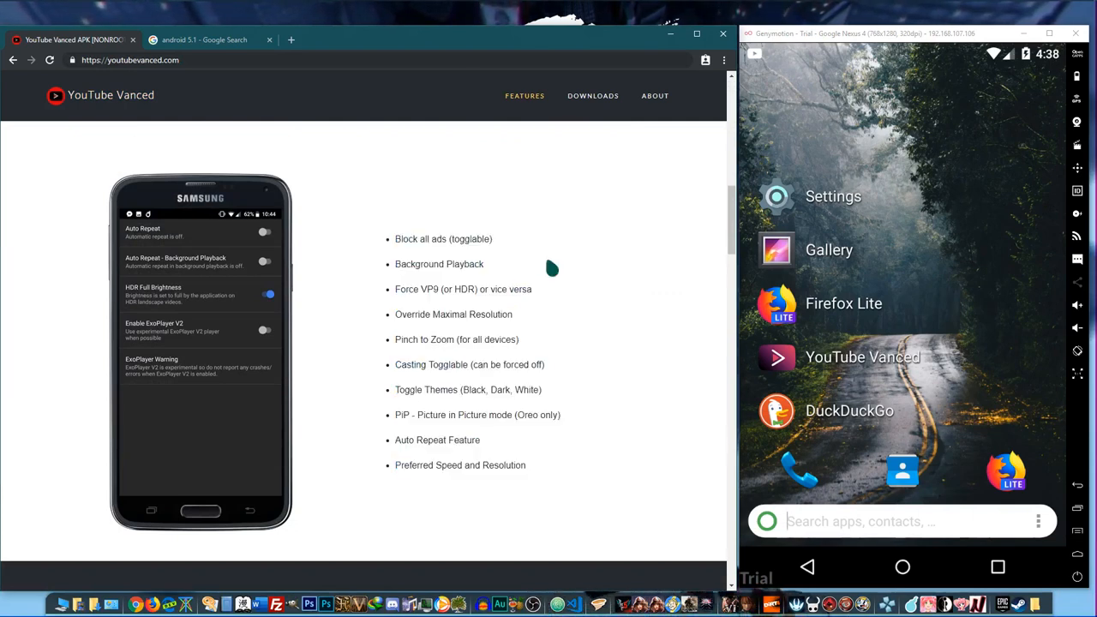
mouse_move(514, 260)
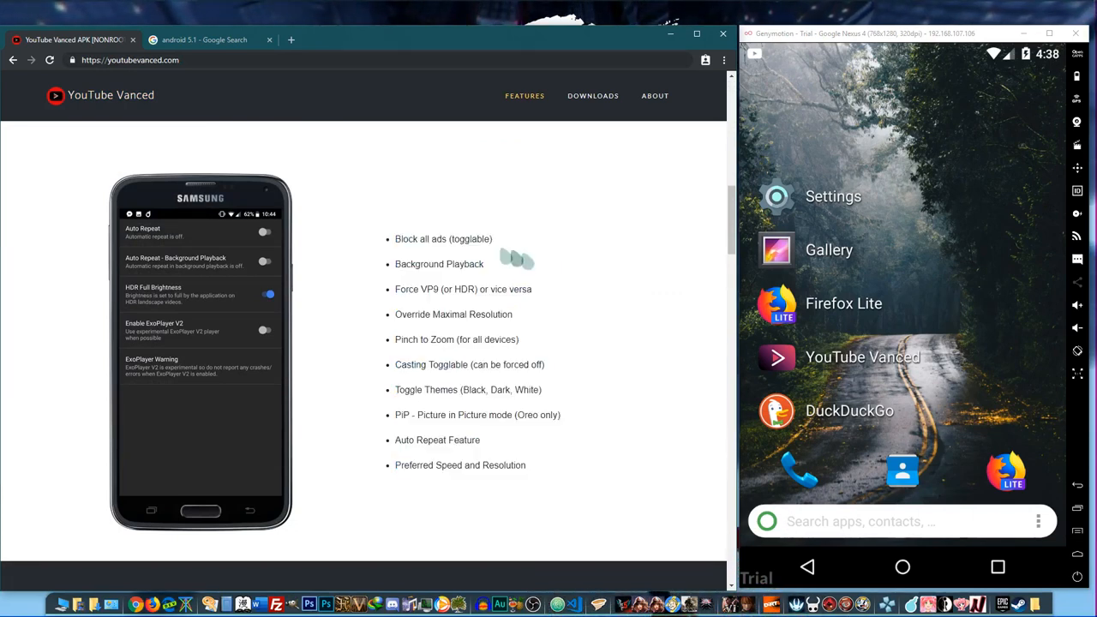
Highlight feature names in turn: Background Playback, Force VP9, and the next listed feature.
double_click(420, 238)
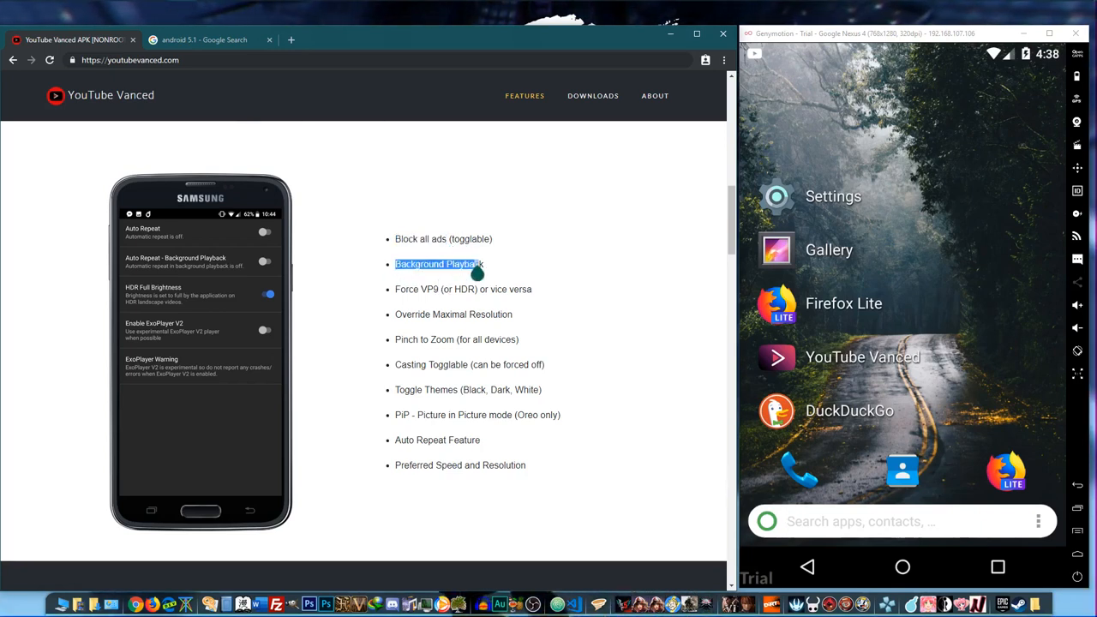
mouse_move(603, 322)
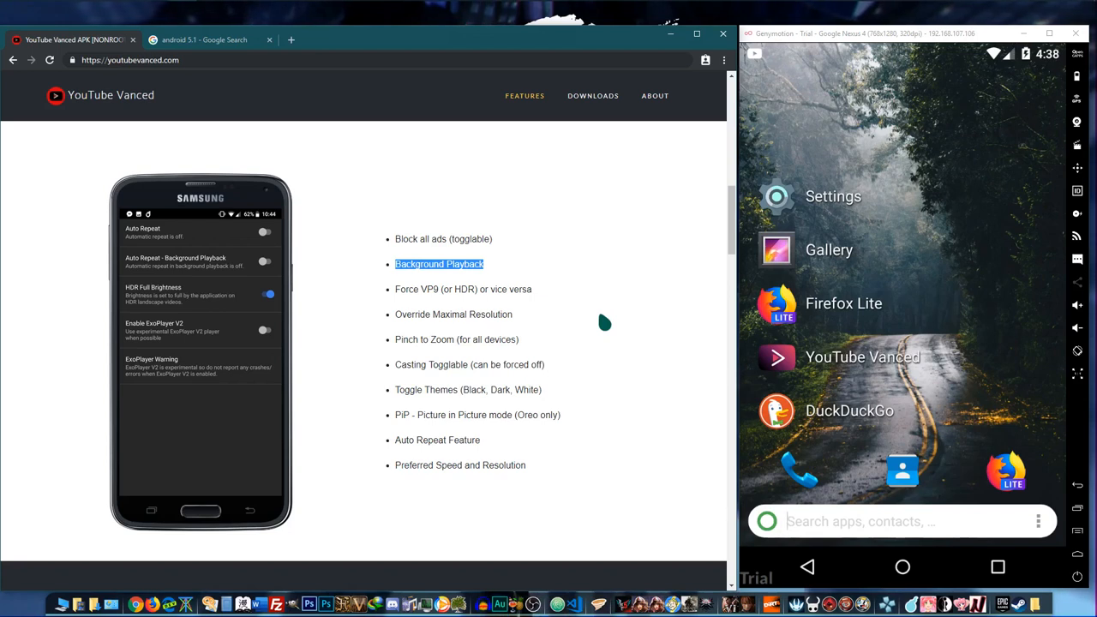
mouse_move(420, 307)
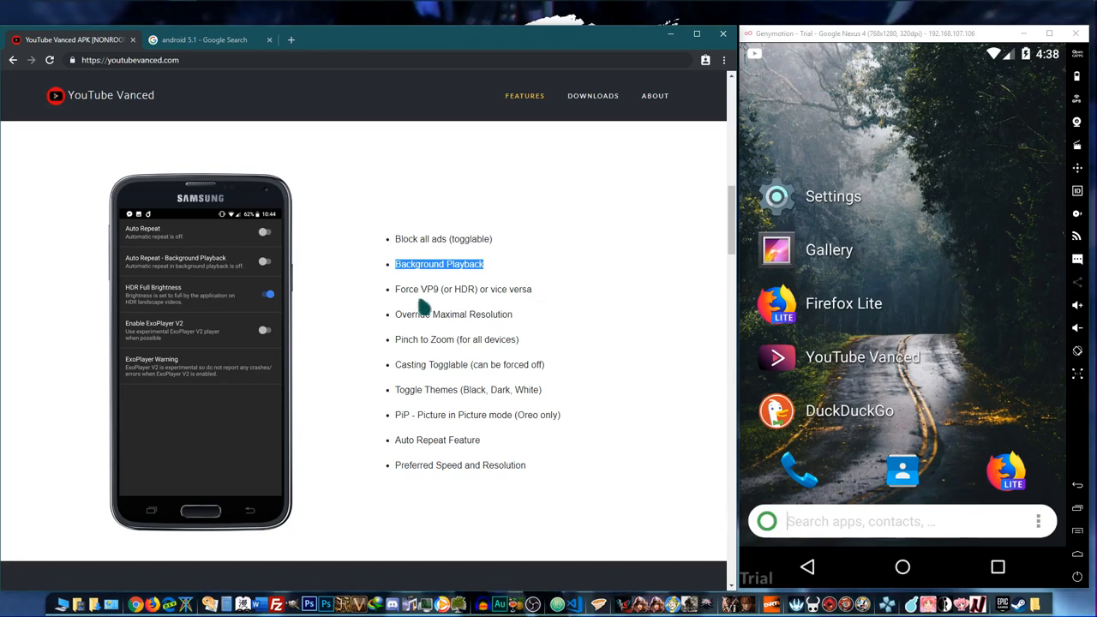
double_click(414, 288)
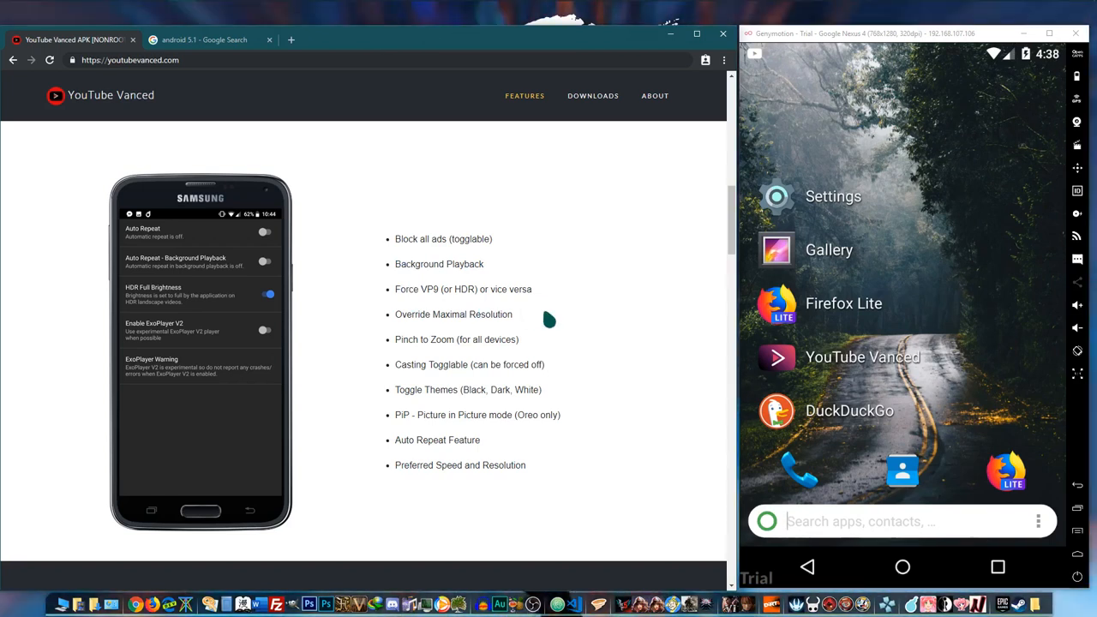
double_click(425, 288)
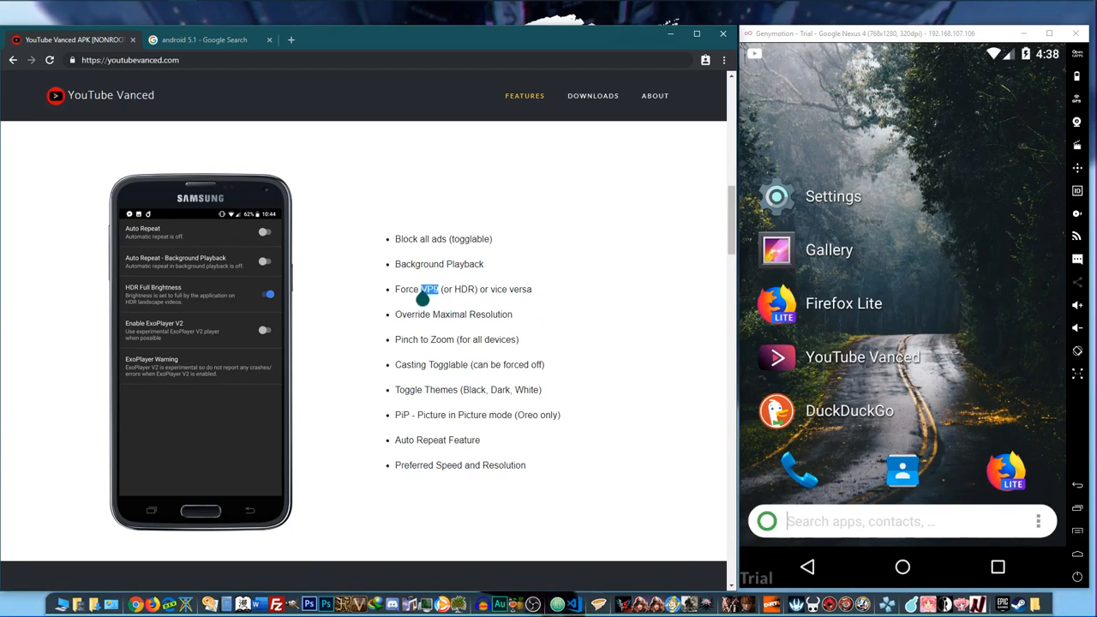
mouse_move(541, 324)
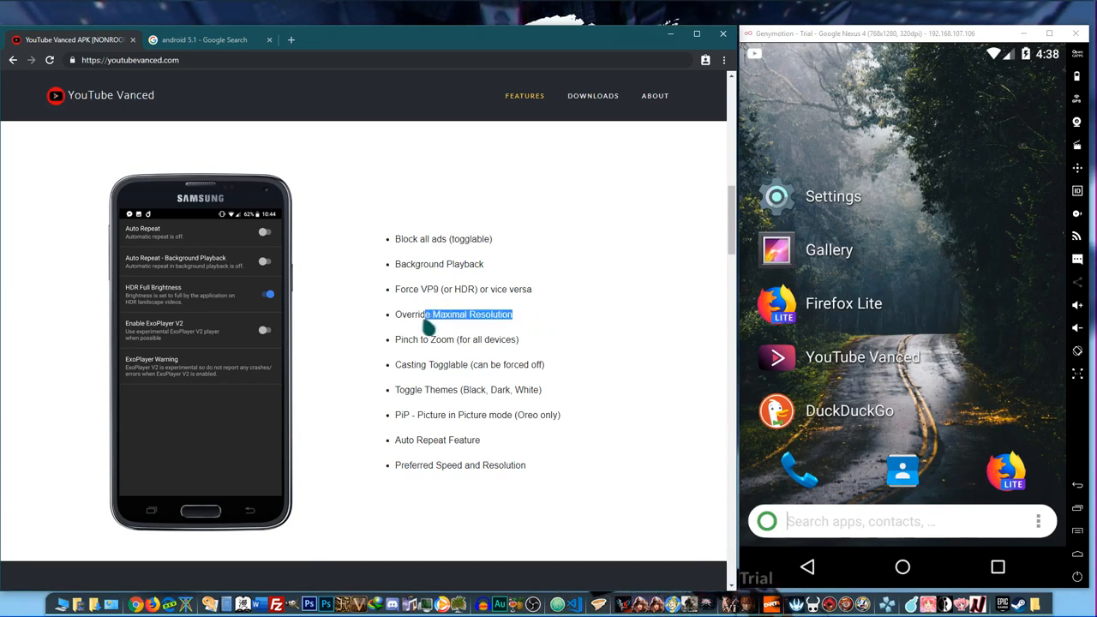
mouse_move(518, 329)
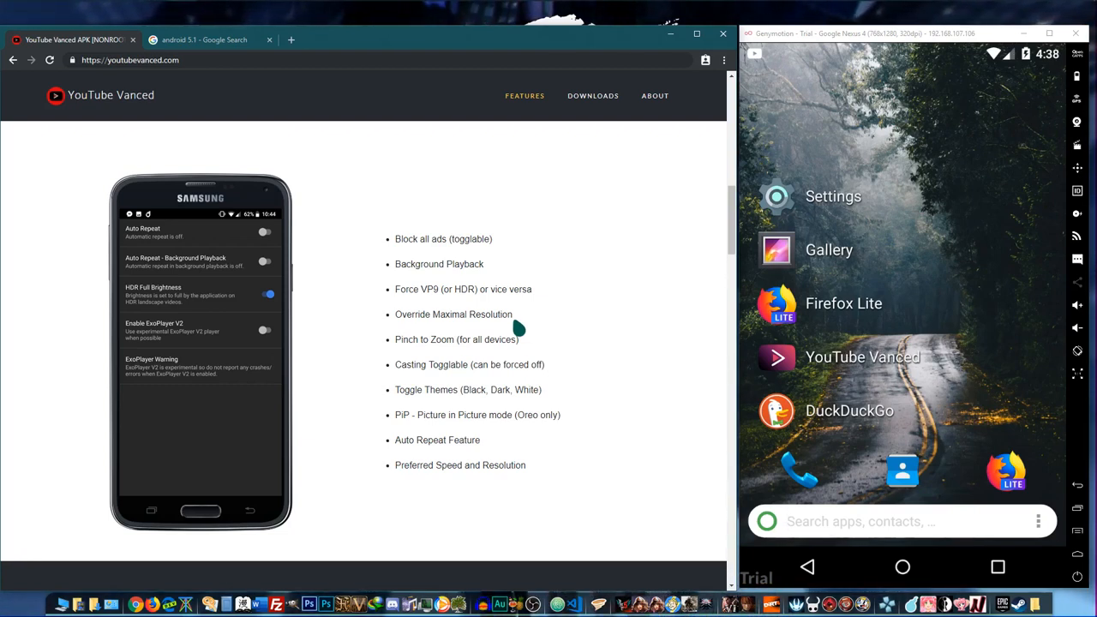
double_click(406, 340)
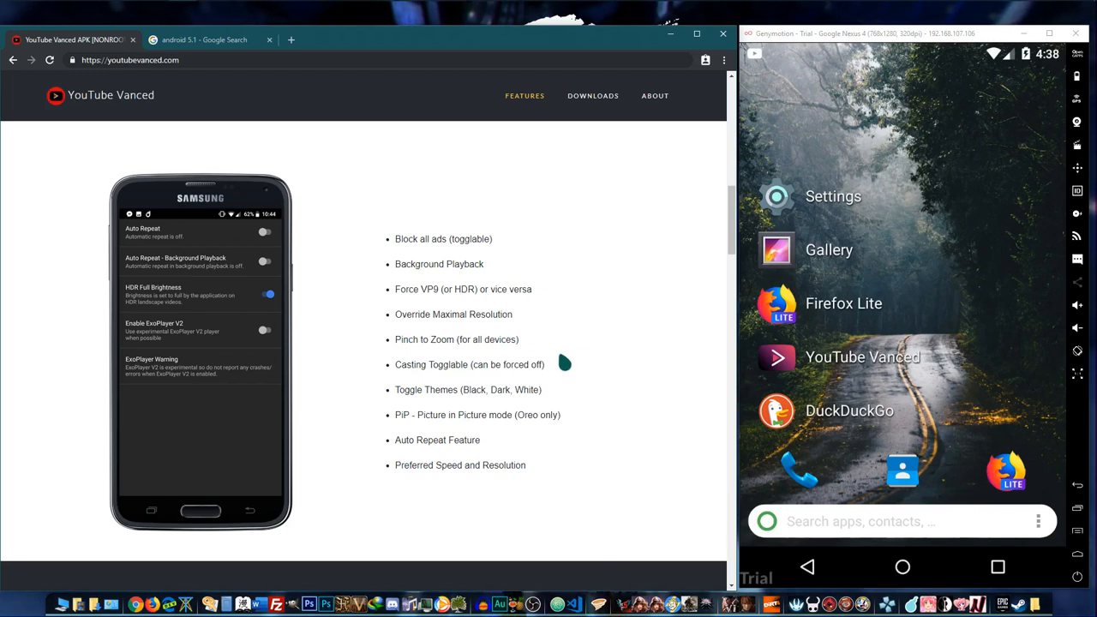
mouse_move(569, 353)
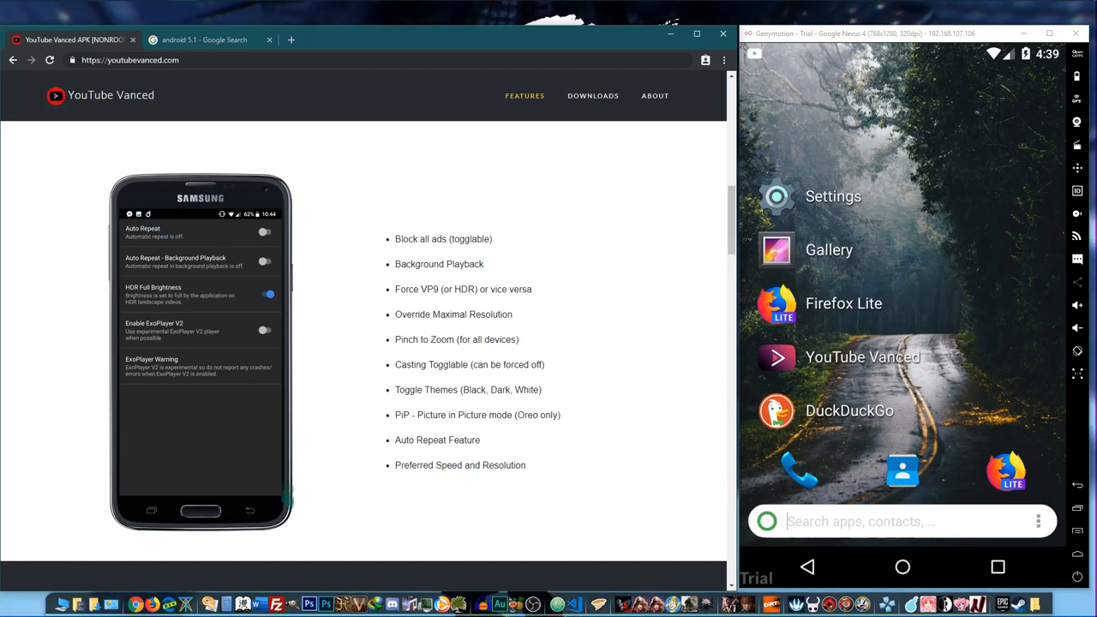
mouse_move(518, 394)
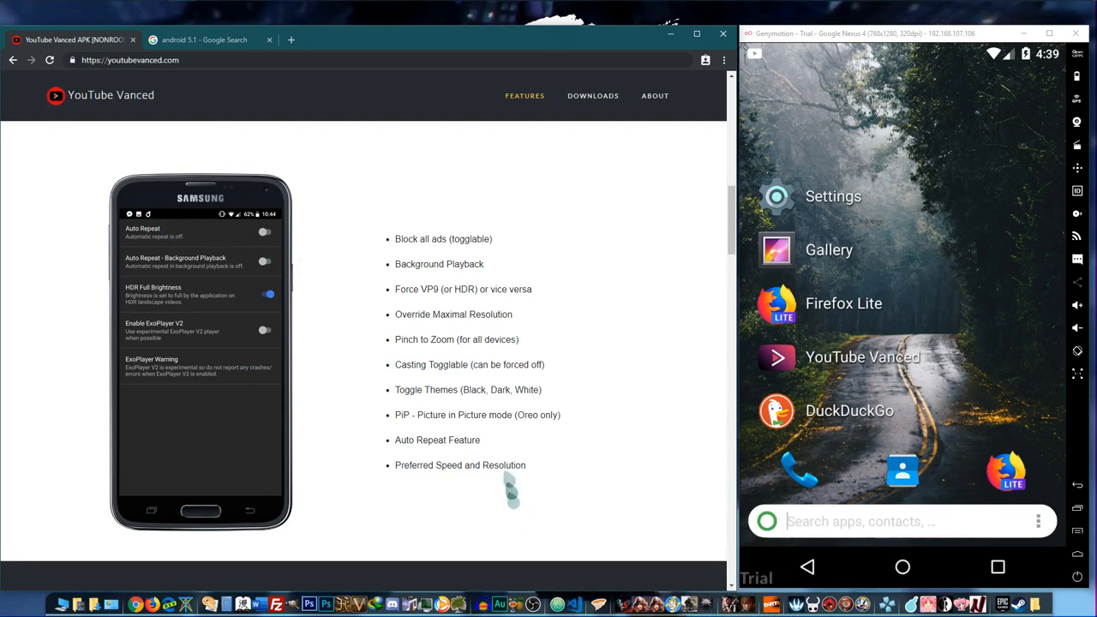
mouse_move(476, 372)
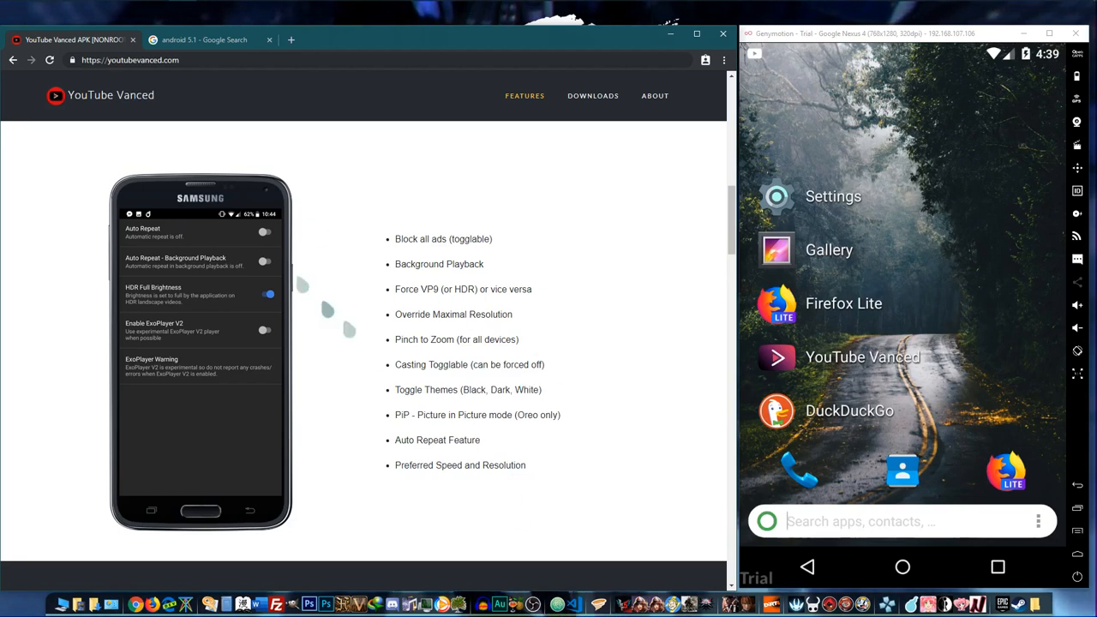
mouse_move(617, 421)
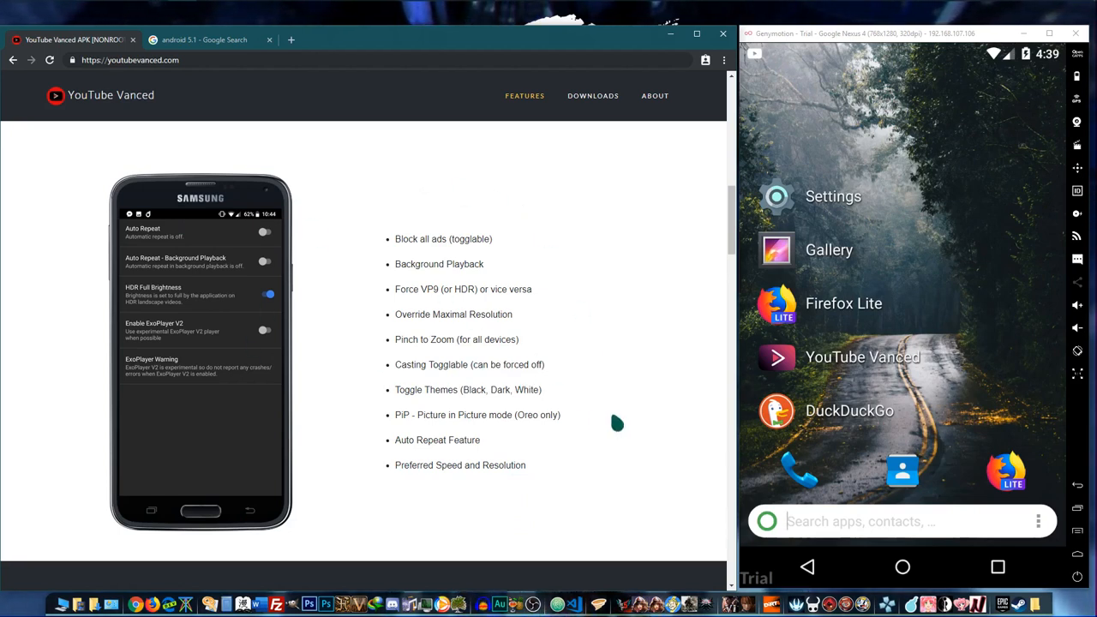
double_click(432, 363)
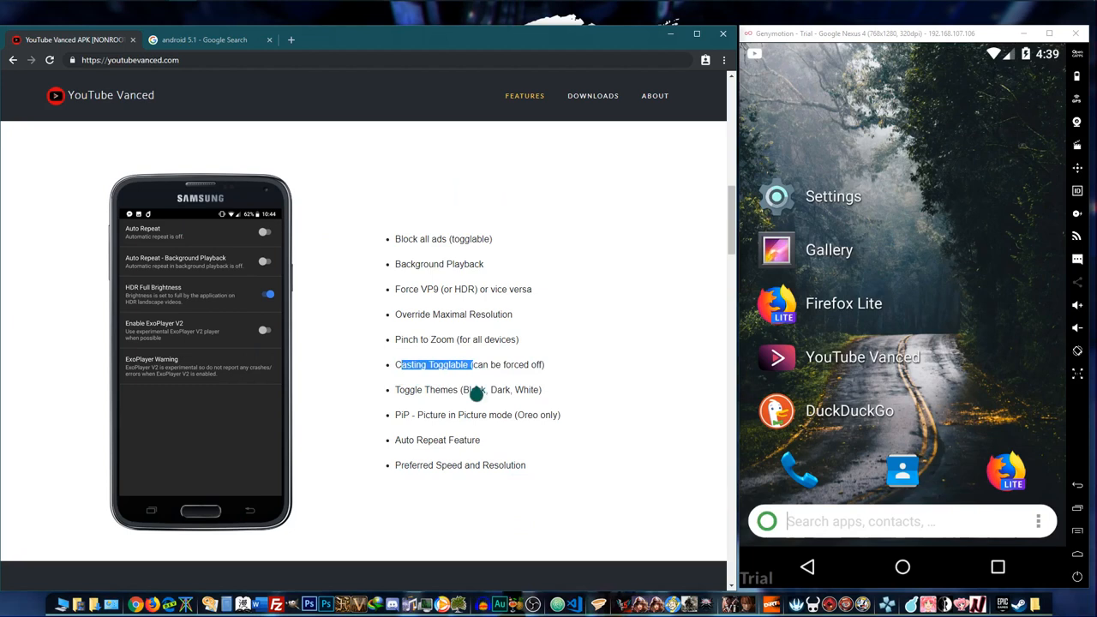
mouse_move(527, 422)
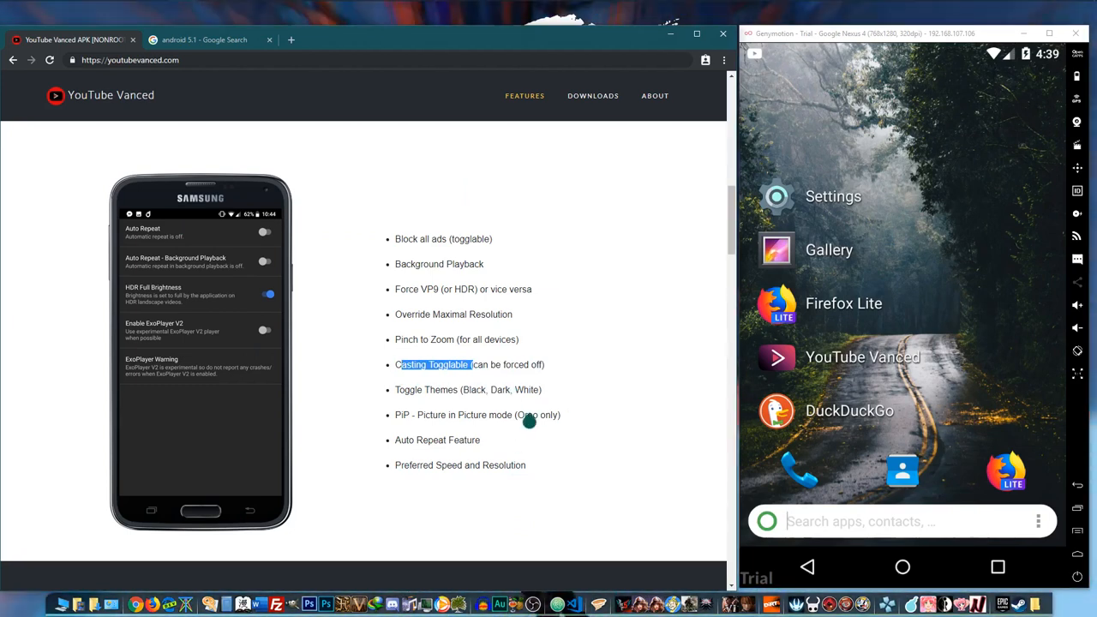
mouse_move(406, 403)
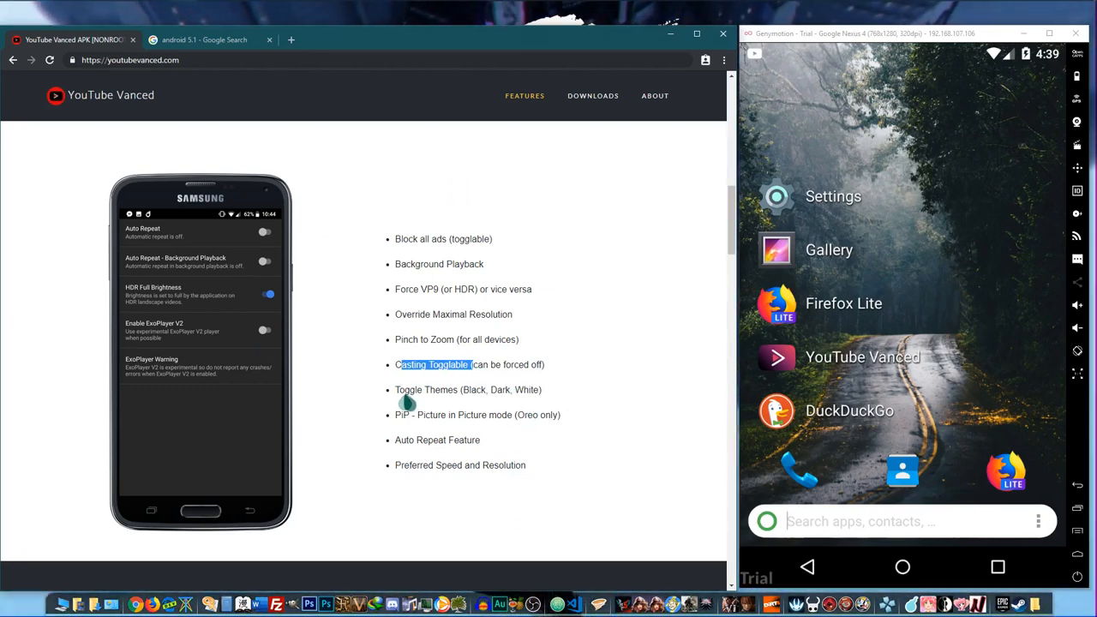
scroll("down", 3)
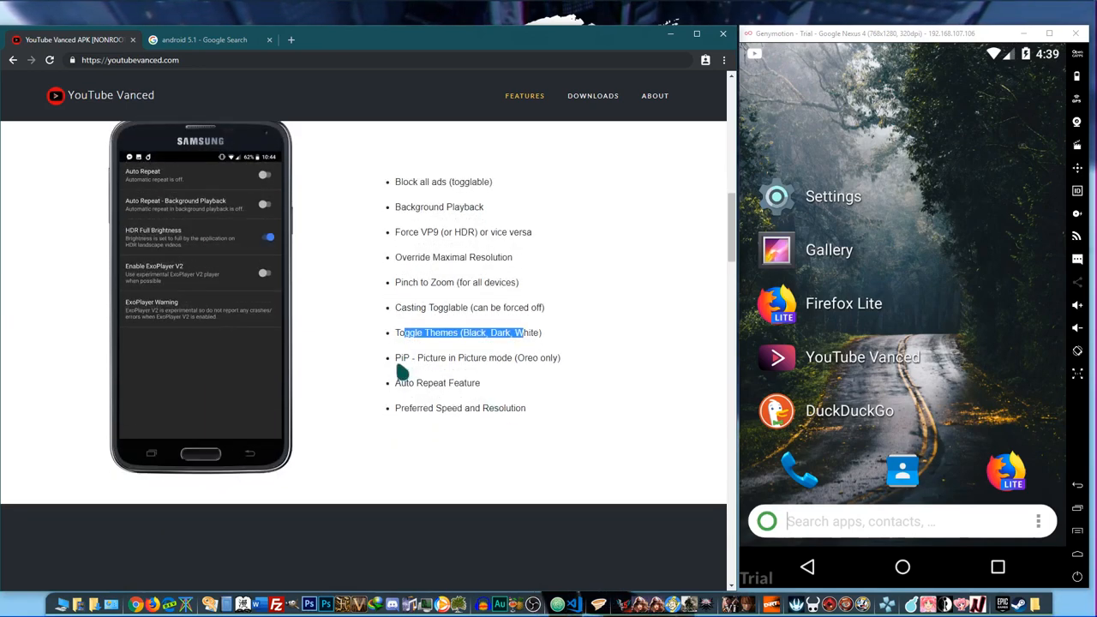
scroll("up", 3)
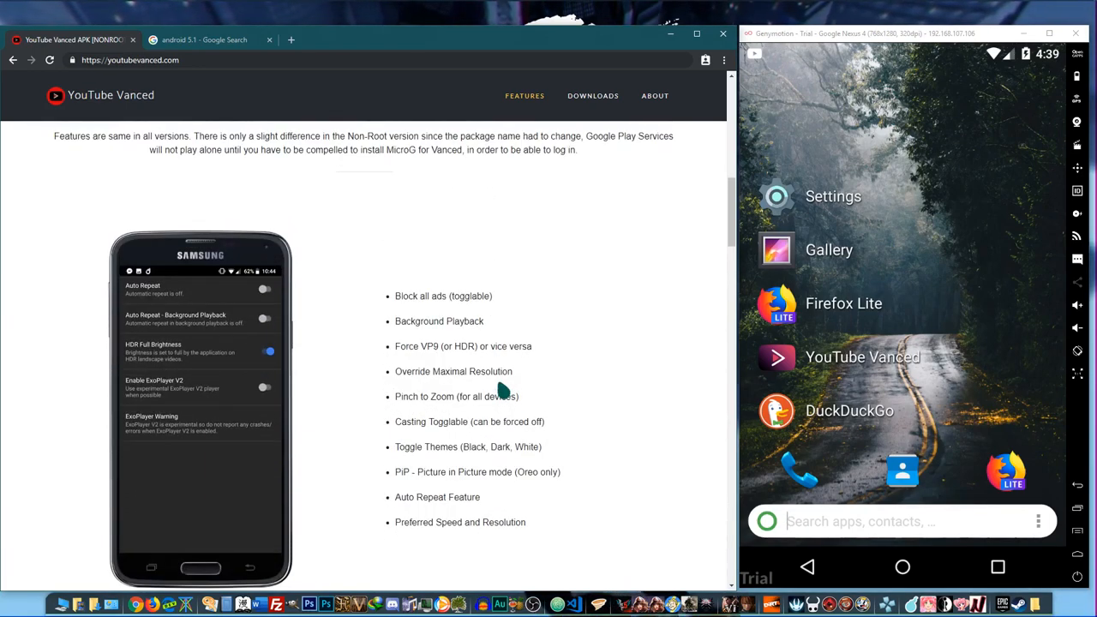
scroll("down", 3)
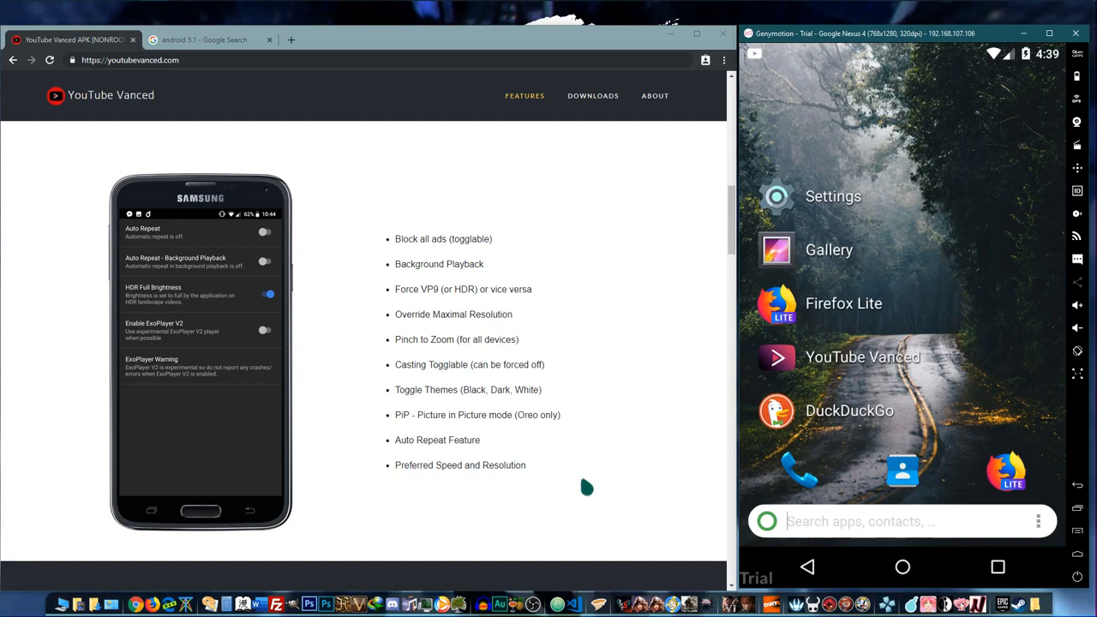
double_click(437, 438)
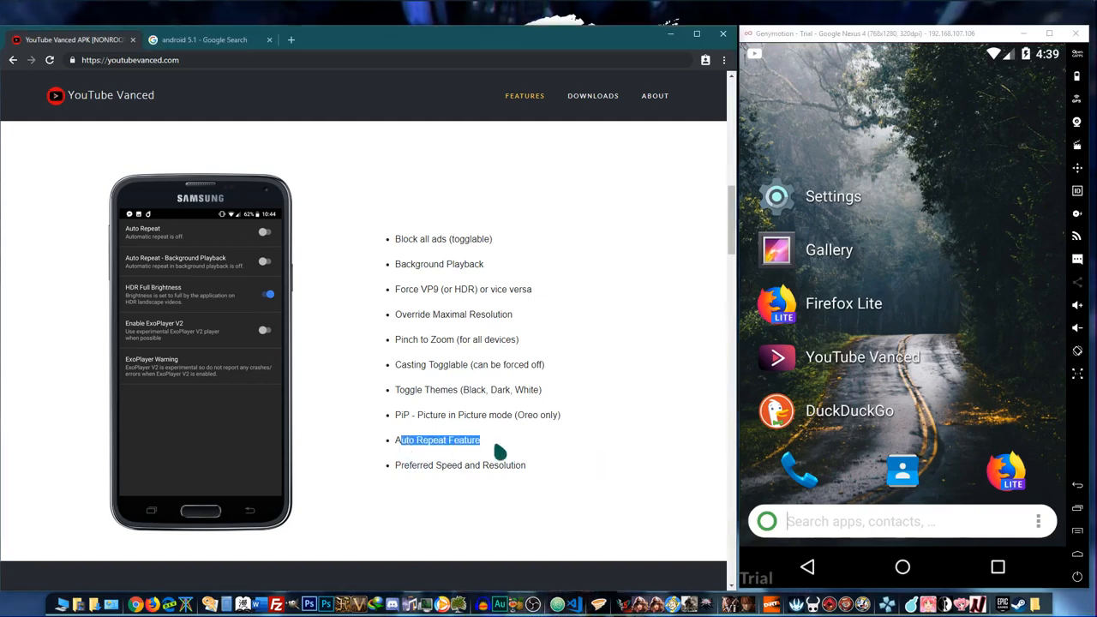
scroll("down", 3)
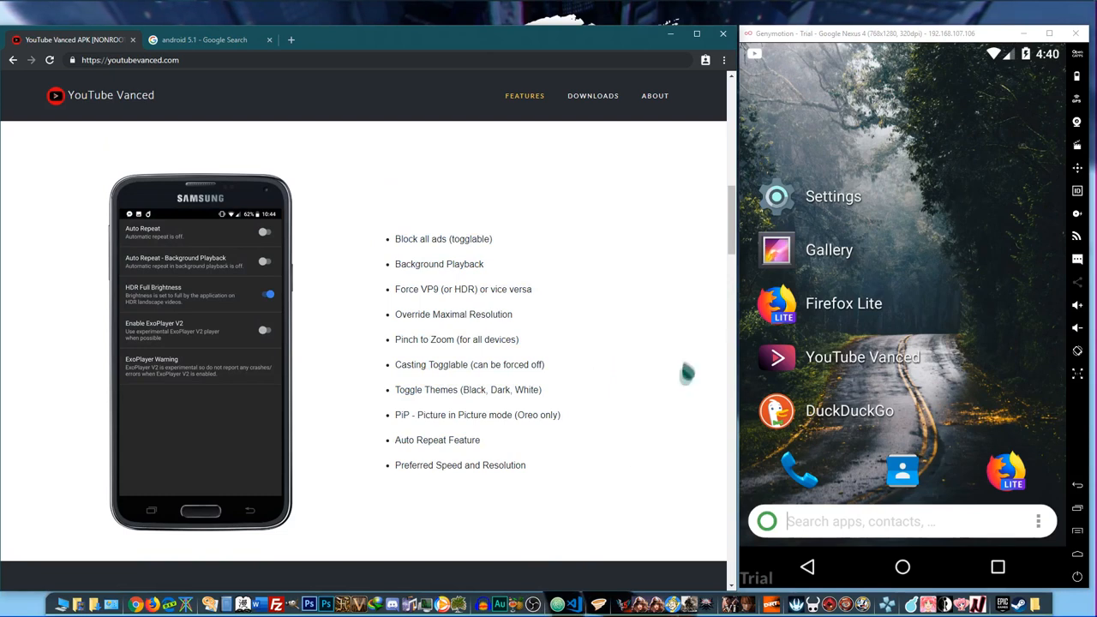
mouse_move(700, 306)
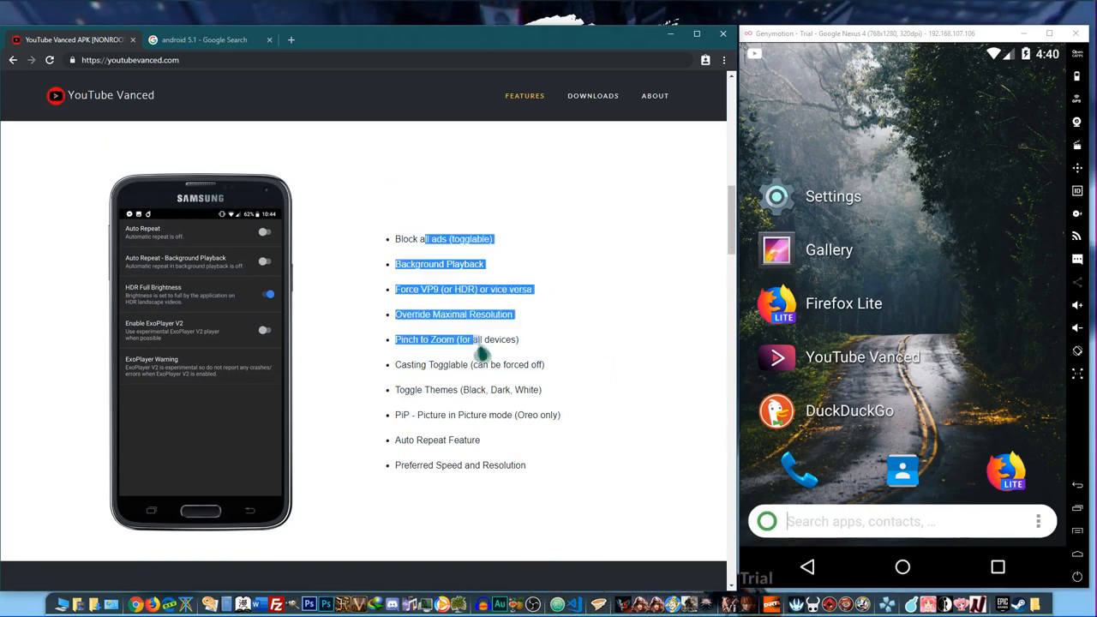
Jump to the Downloads section listing Non-Rooted, Rooted and Magisk Root versions.
left_click(593, 96)
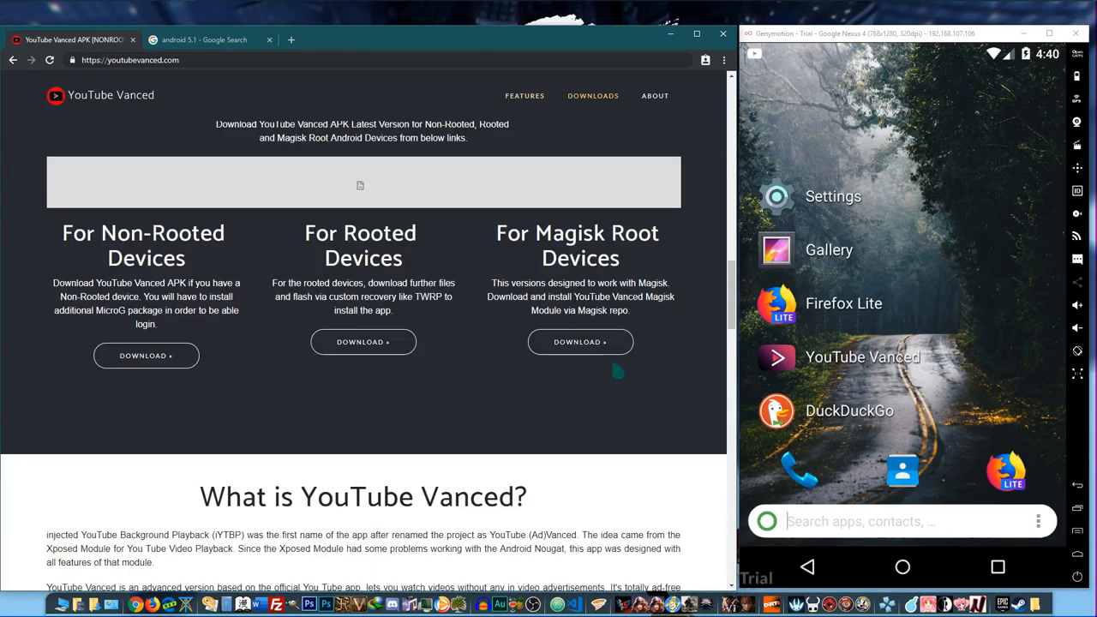
scroll("down", 3)
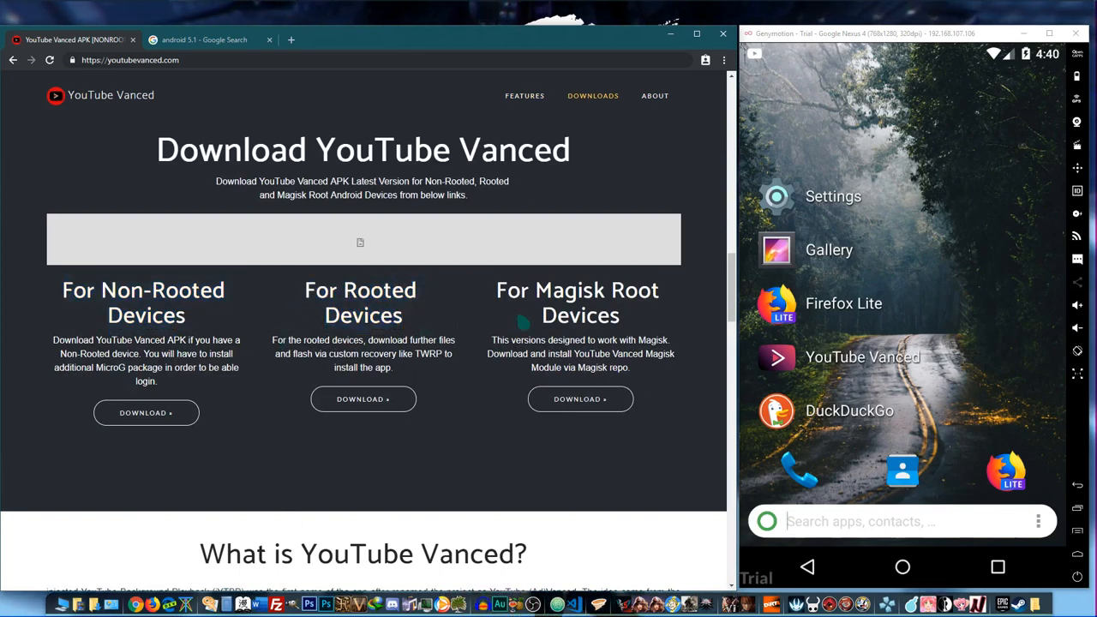
double_click(579, 302)
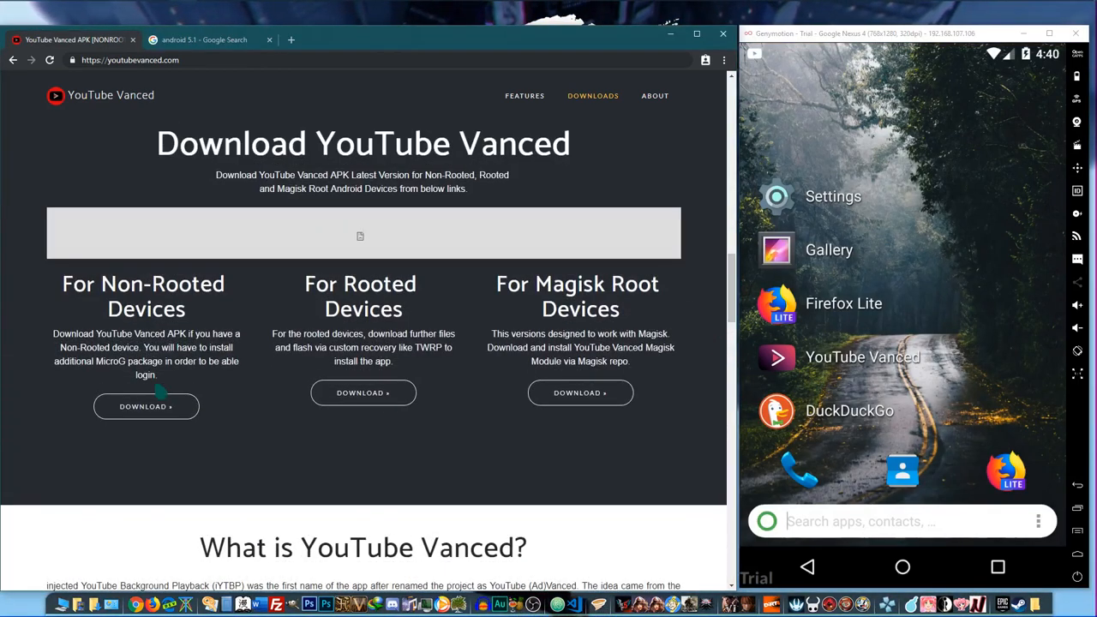
mouse_move(145, 406)
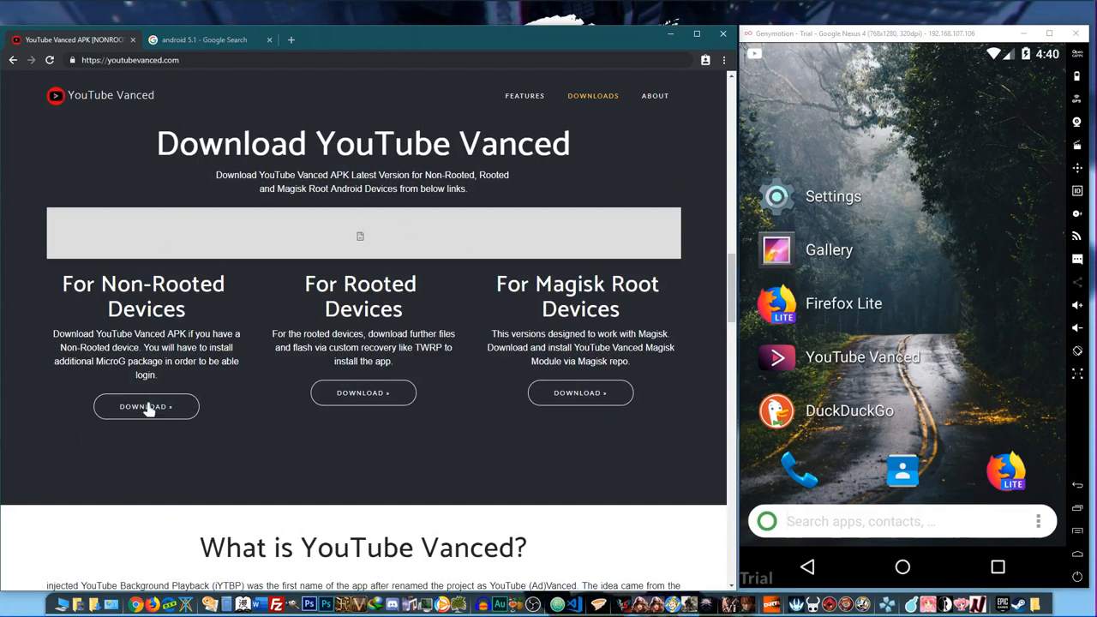
Go to the Non-Root Downloads page and bring its APK Download table into view.
left_click(146, 406)
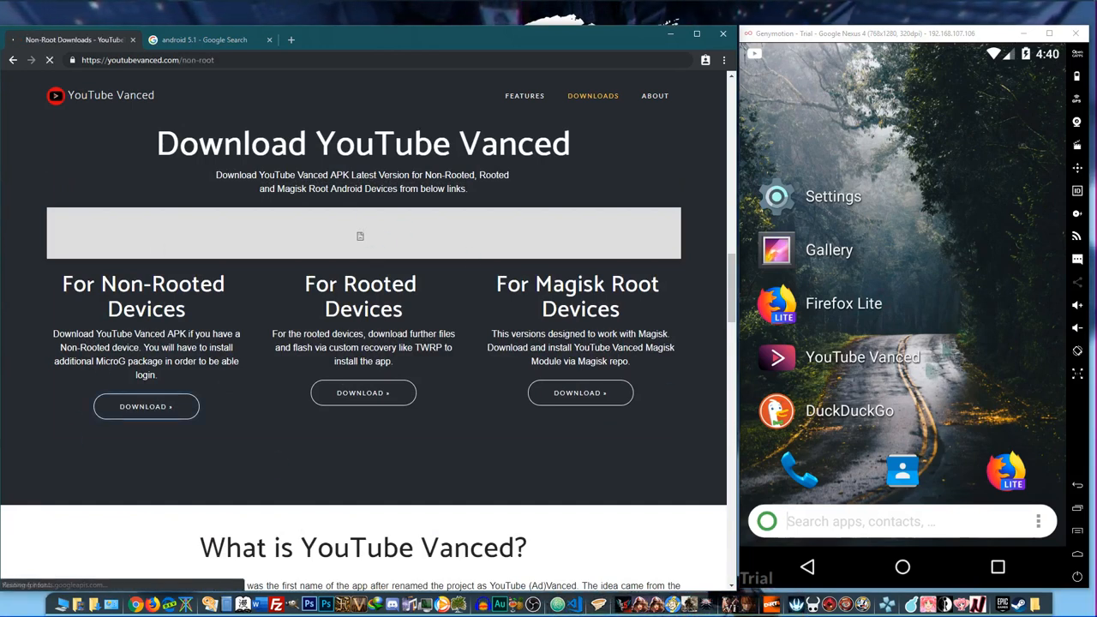
left_click(146, 406)
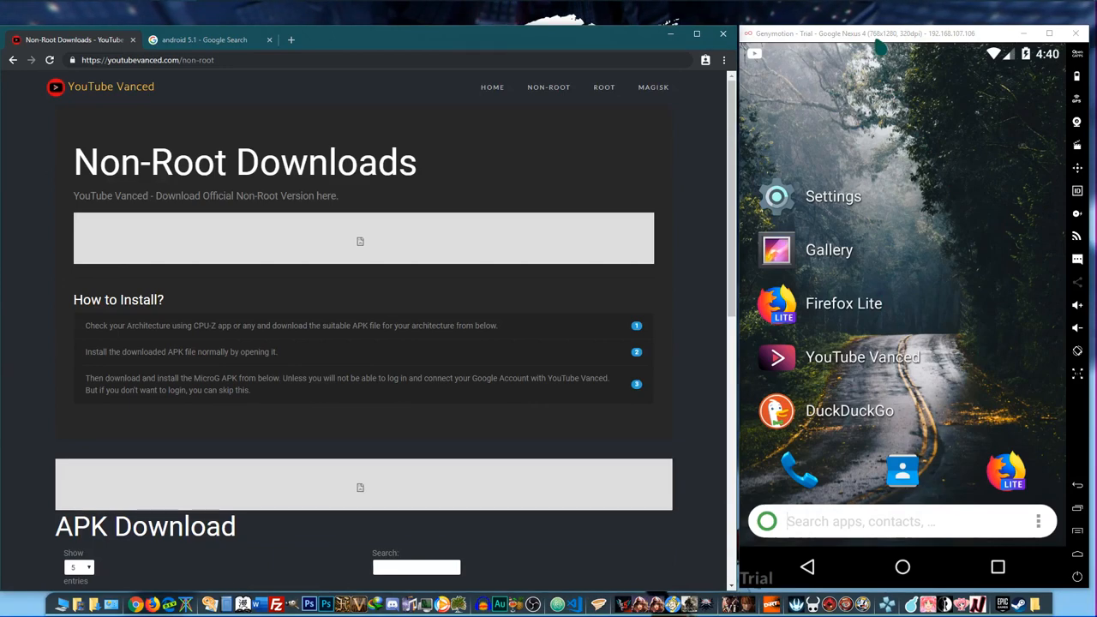
left_click(862, 356)
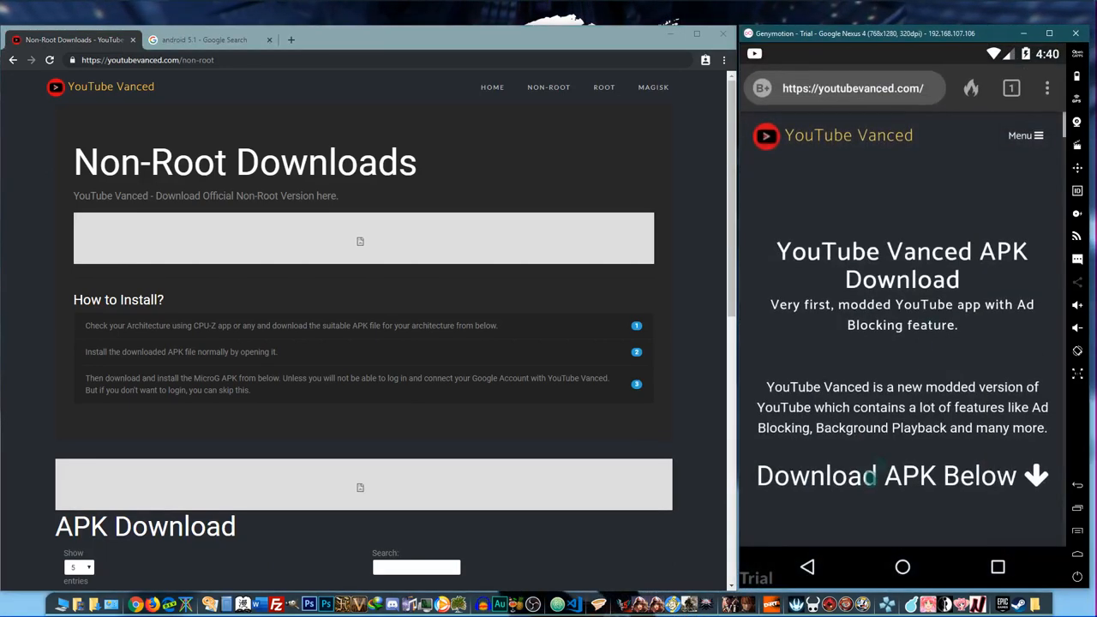
scroll("down", 3)
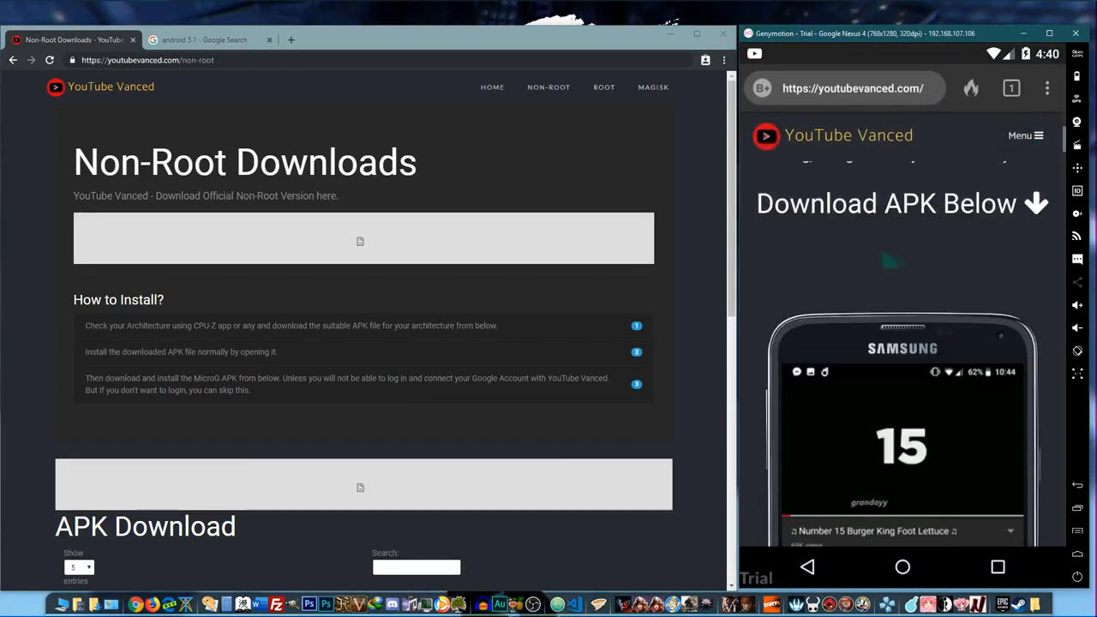
scroll("down", 3)
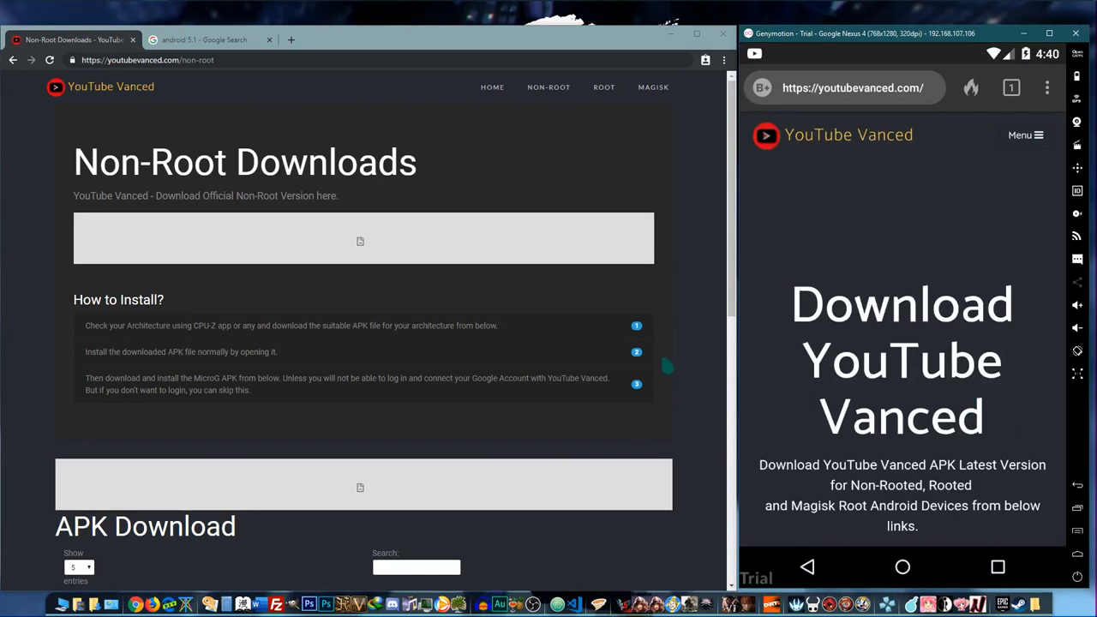
scroll("down", 3)
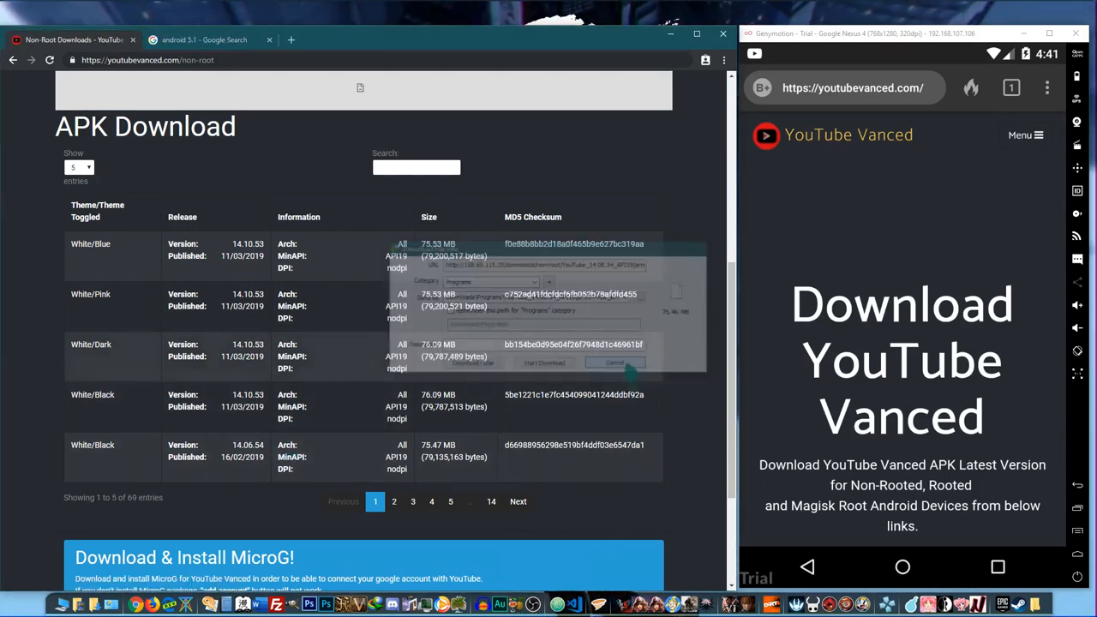
Start downloading the 76.09 MB White/Black 14.10.53 APK via the Download File Info dialog.
left_click(615, 361)
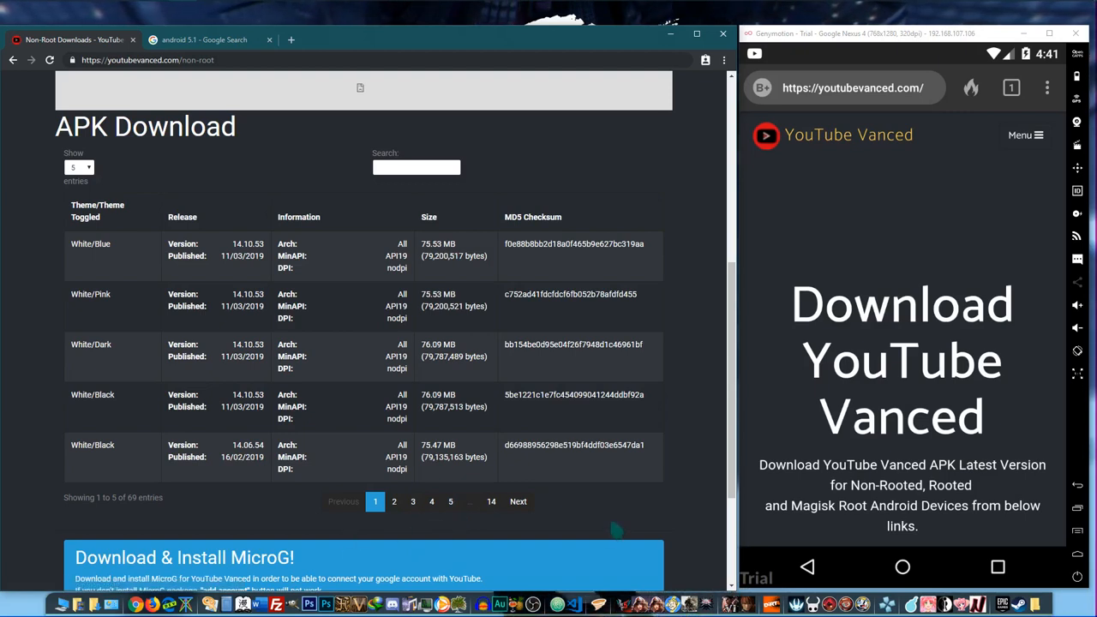
mouse_move(620, 528)
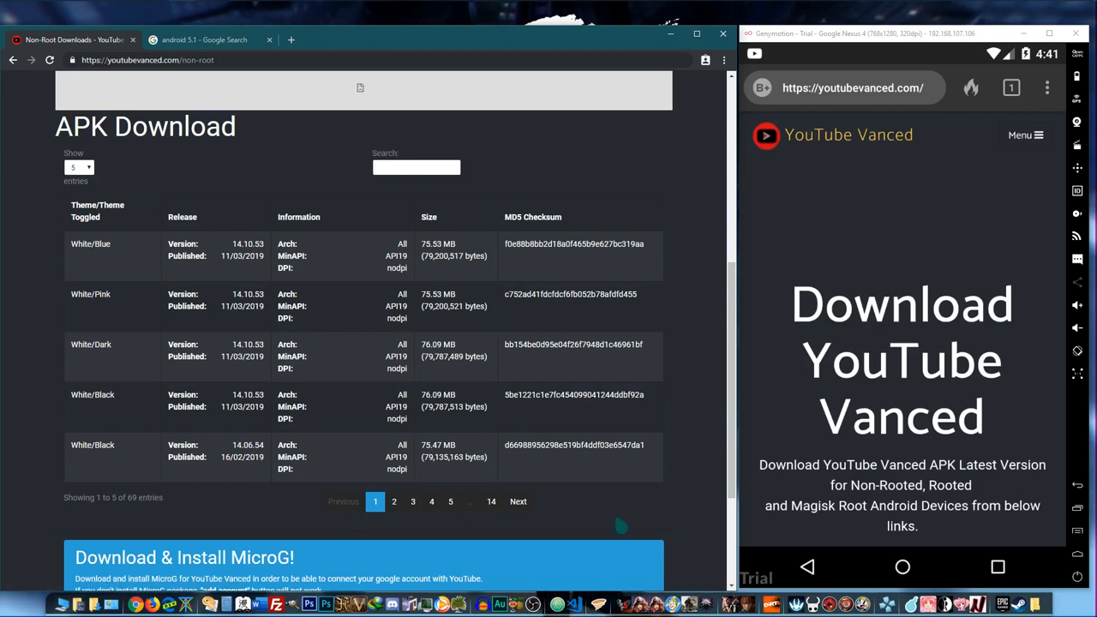
mouse_move(637, 521)
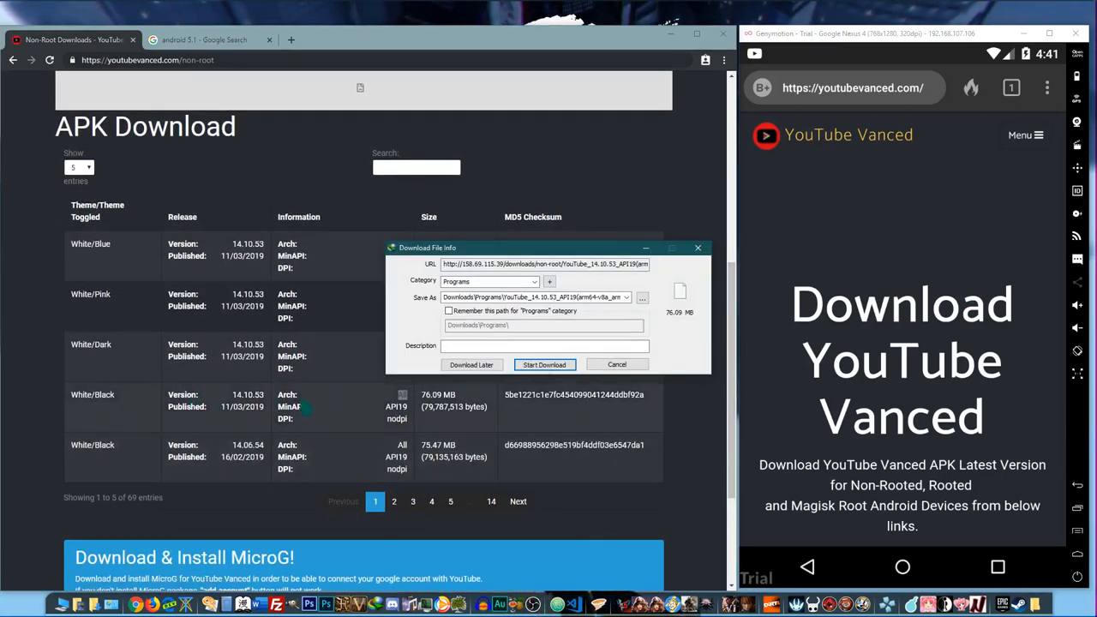
left_click(617, 363)
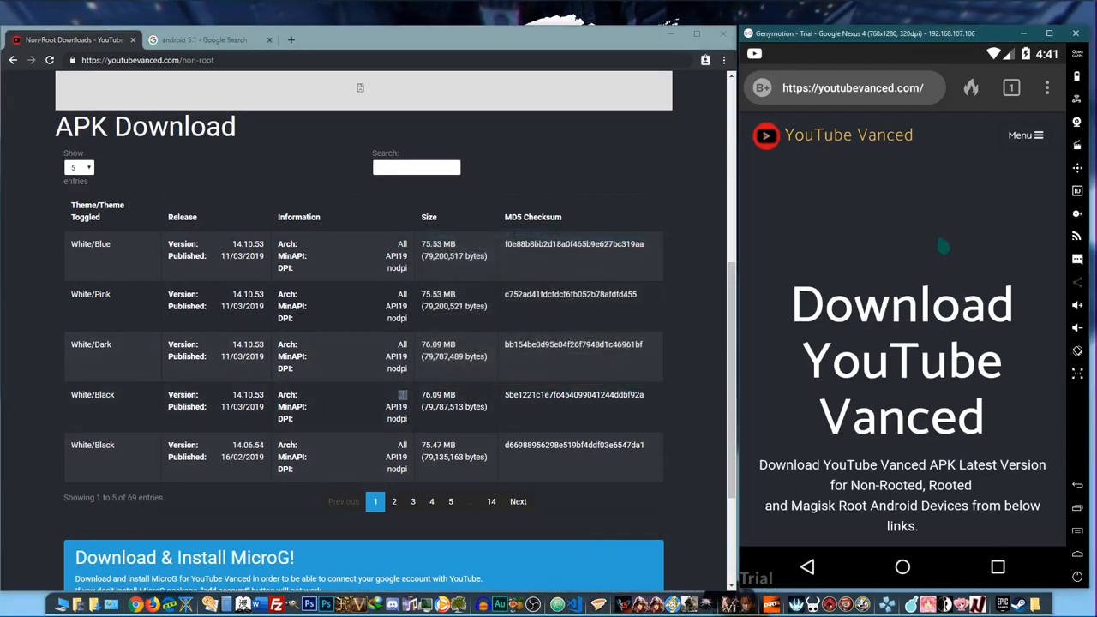
scroll("down", 3)
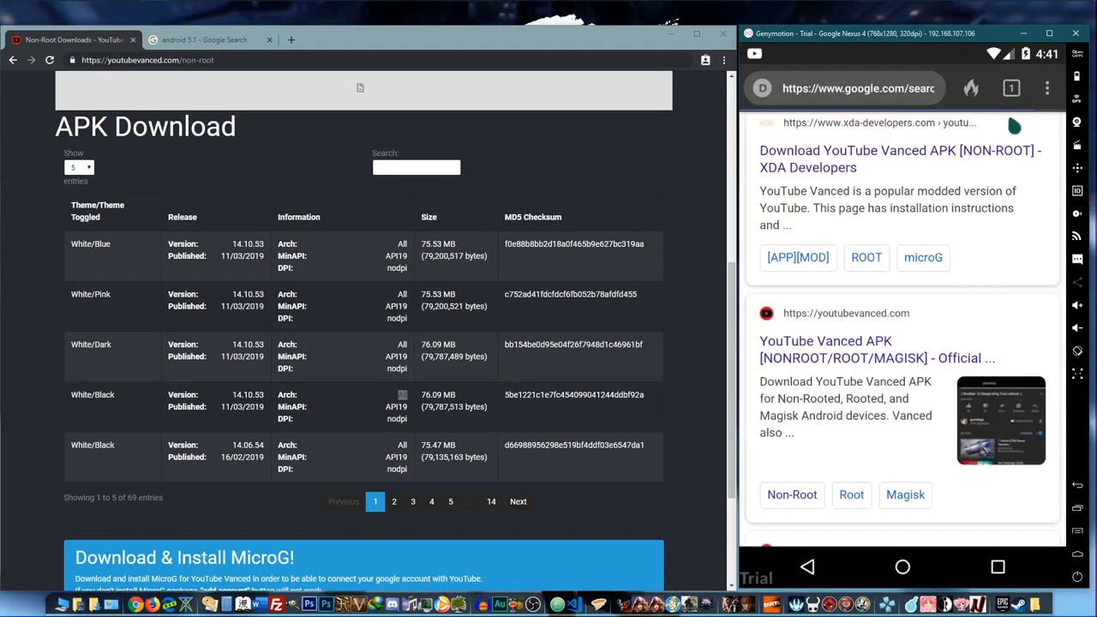
left_click(901, 565)
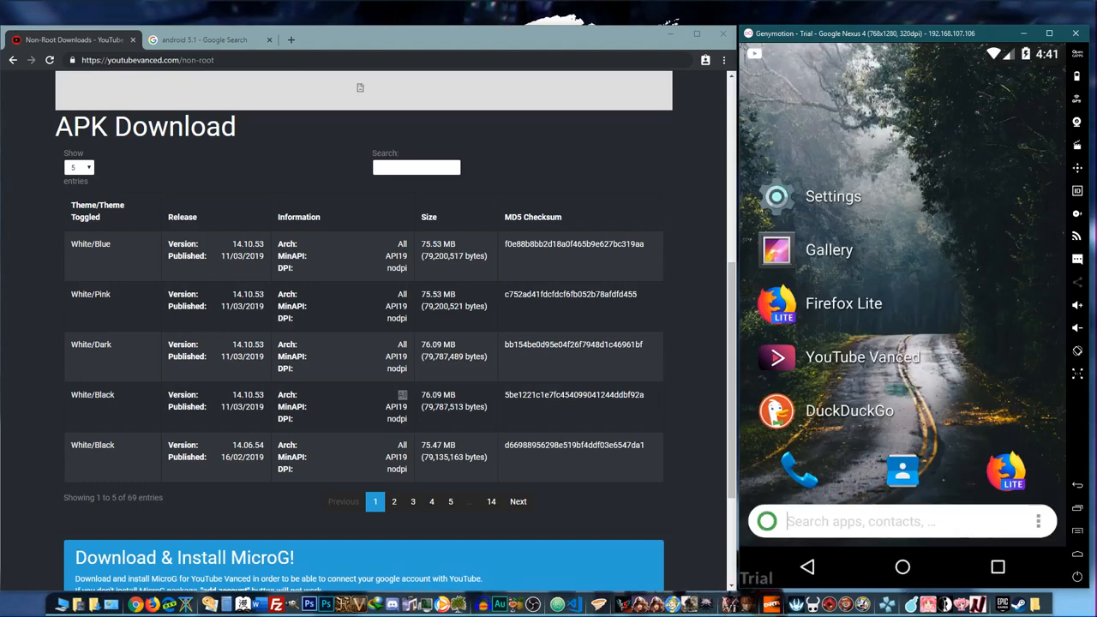
left_click(861, 357)
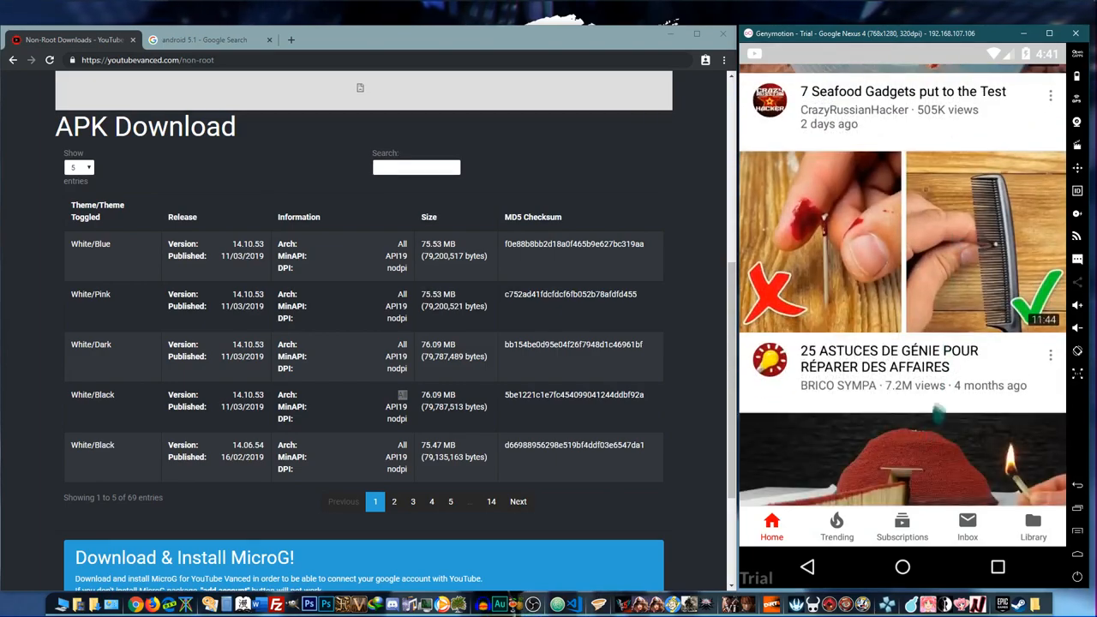
scroll("up", 3)
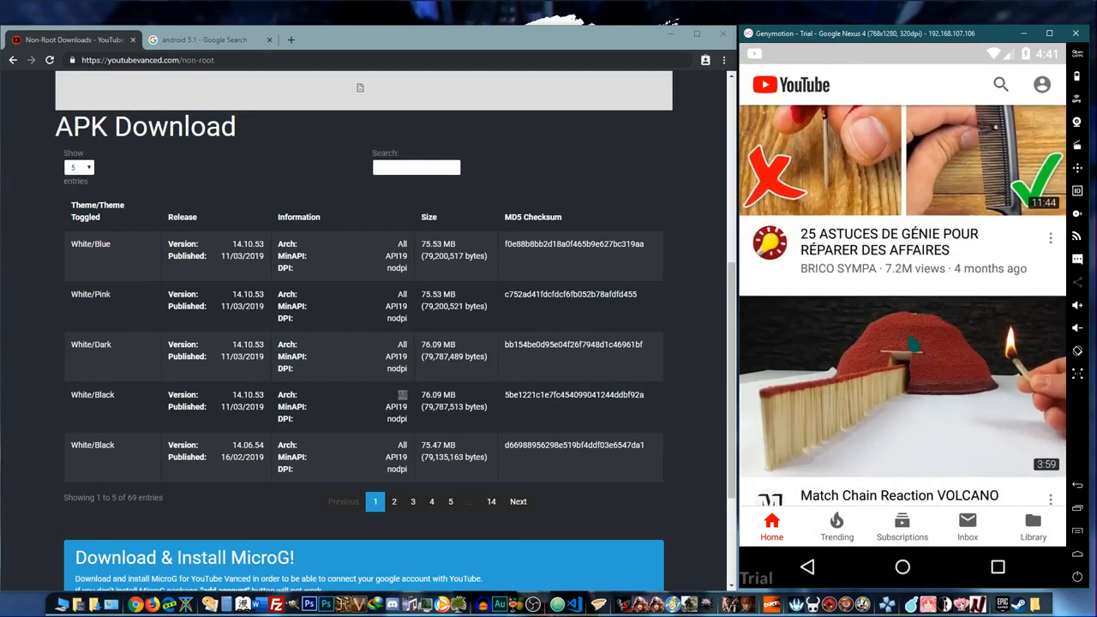
scroll("down", 3)
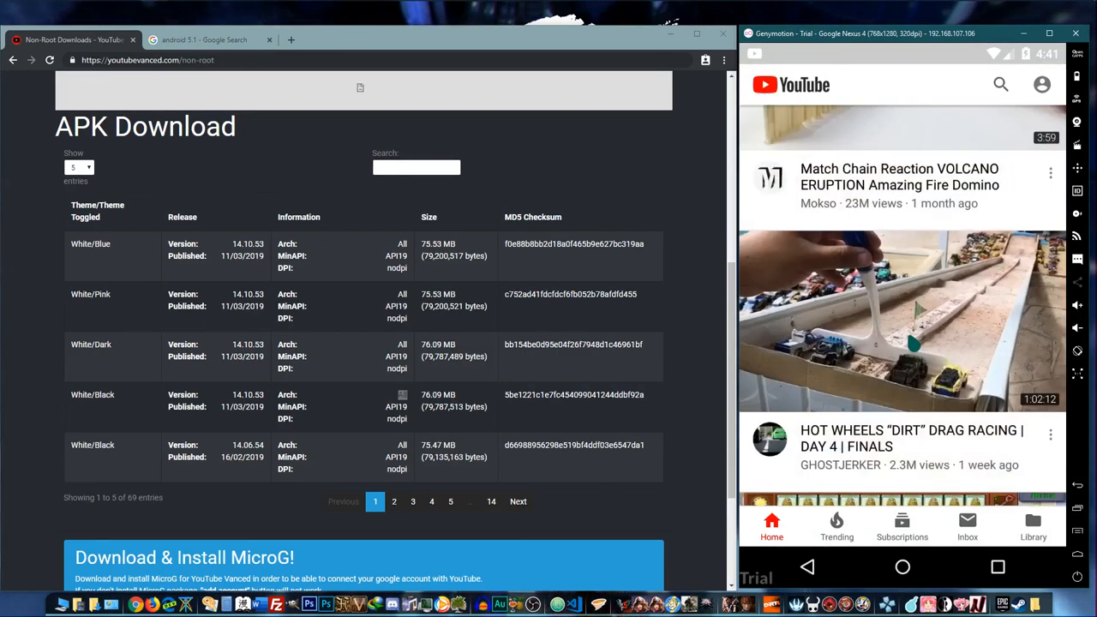
scroll("down", 3)
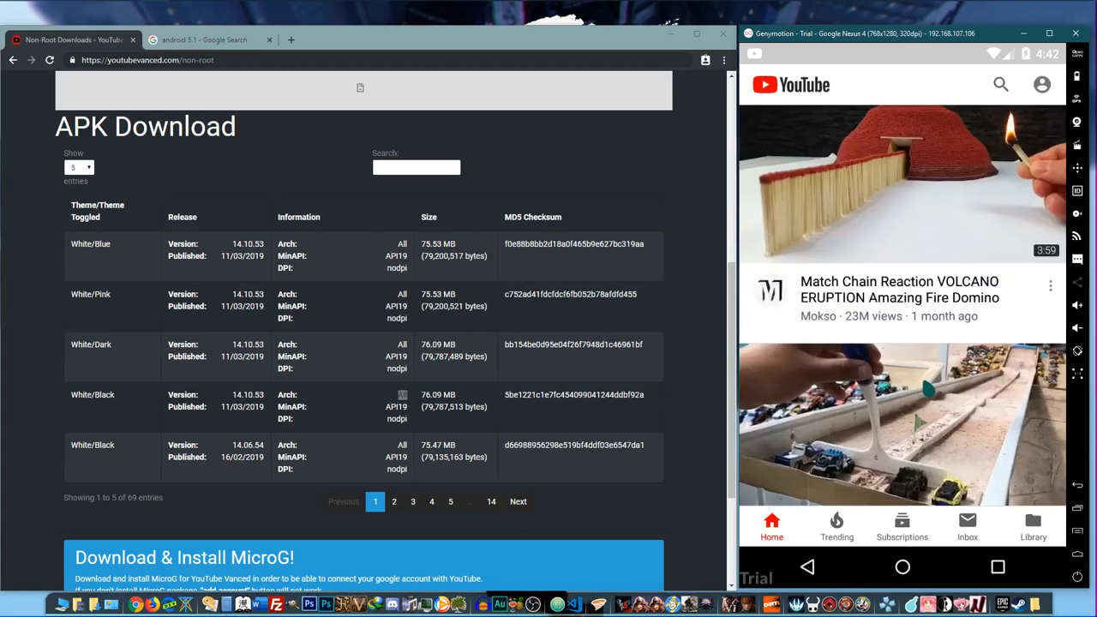
scroll("down", 3)
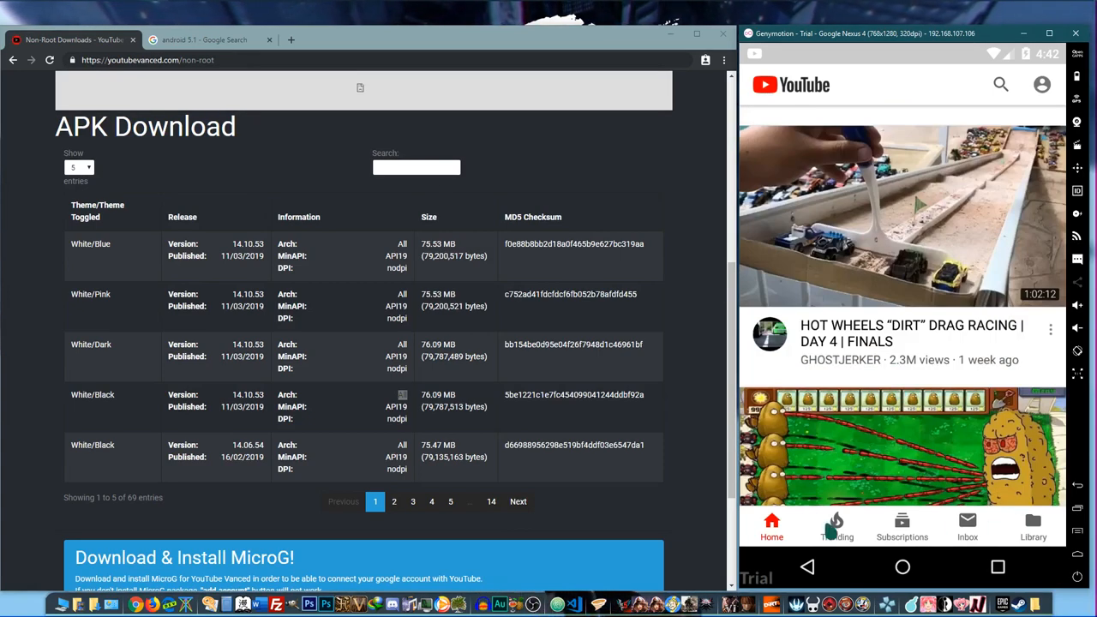
In YouTube Vanced, reach Vanced Settings through Library, the account menu and Settings.
left_click(1032, 524)
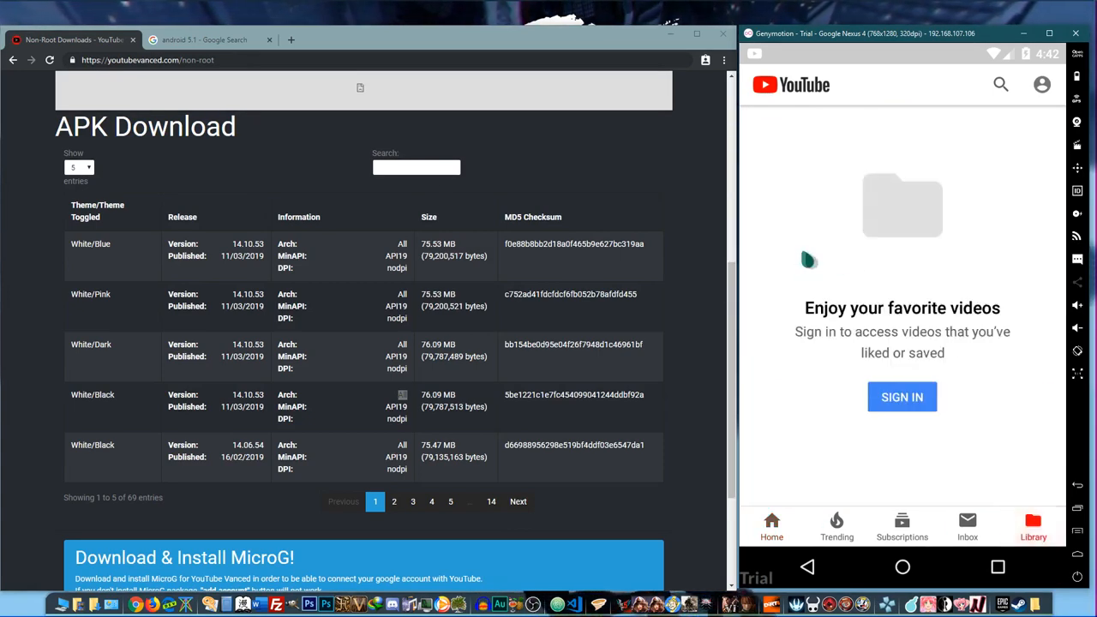
left_click(1042, 84)
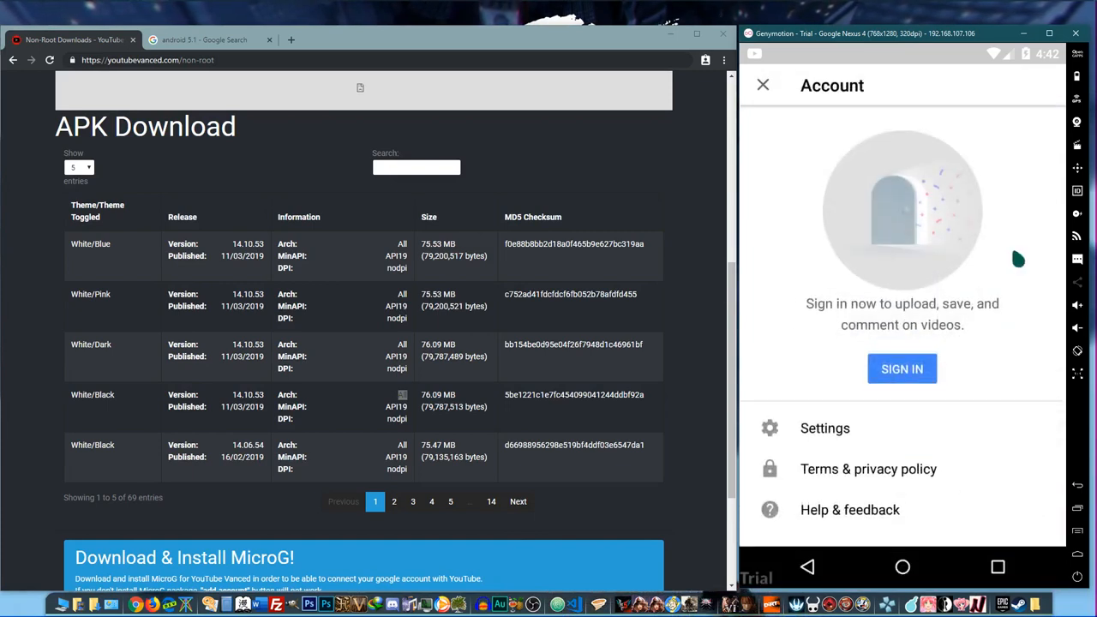
left_click(824, 429)
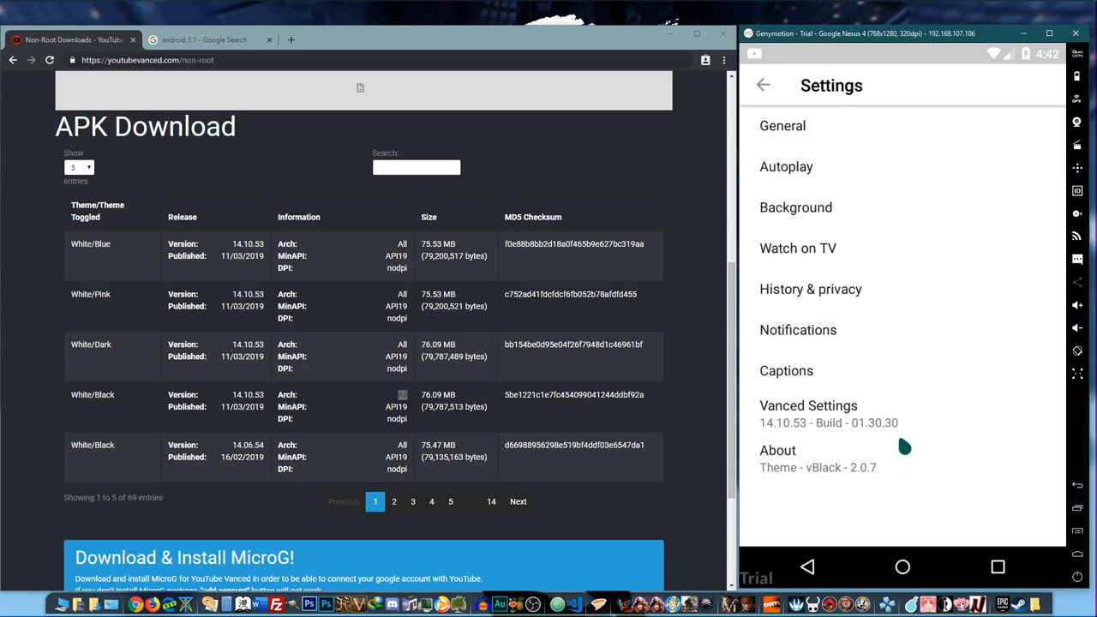
left_click(808, 404)
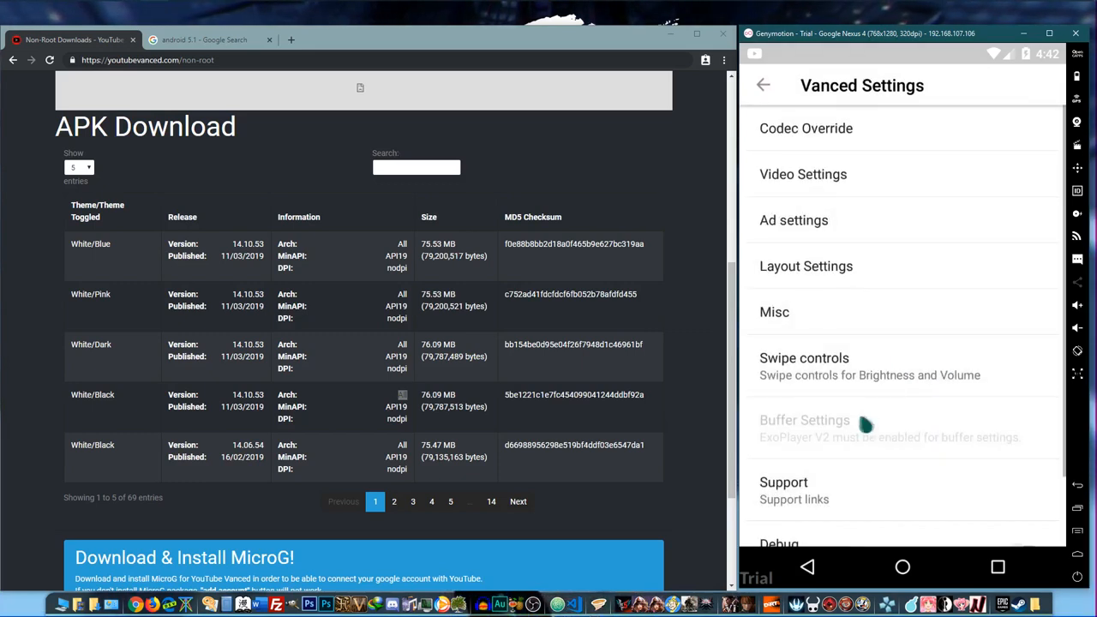
Browse Codec Override and Ad settings, then back out to the Library tab's sign-in prompt.
left_click(805, 127)
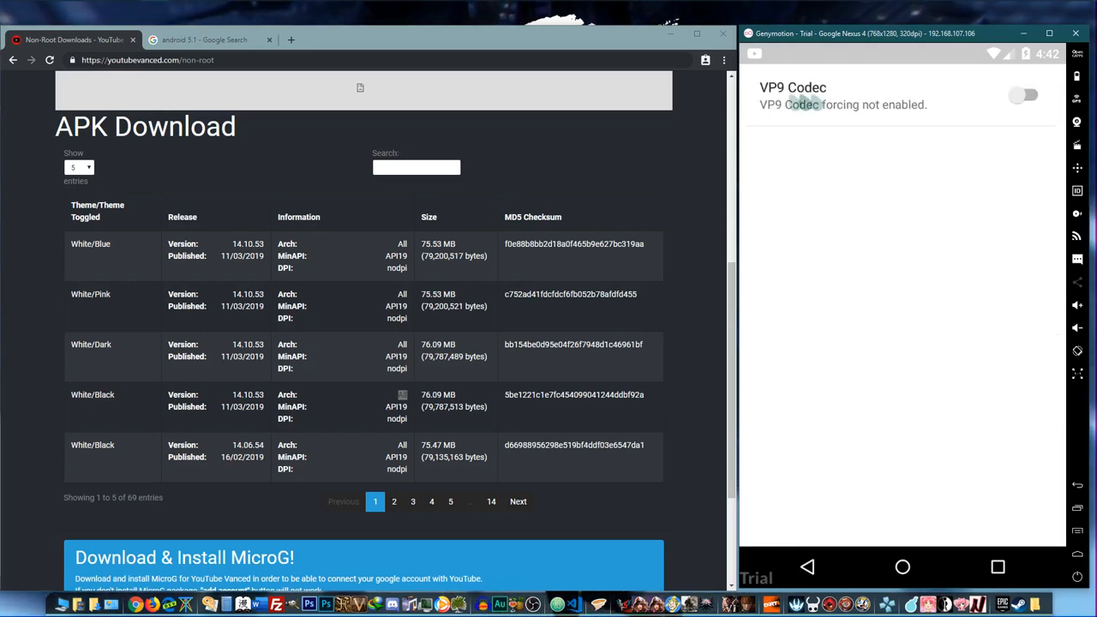
left_click(763, 85)
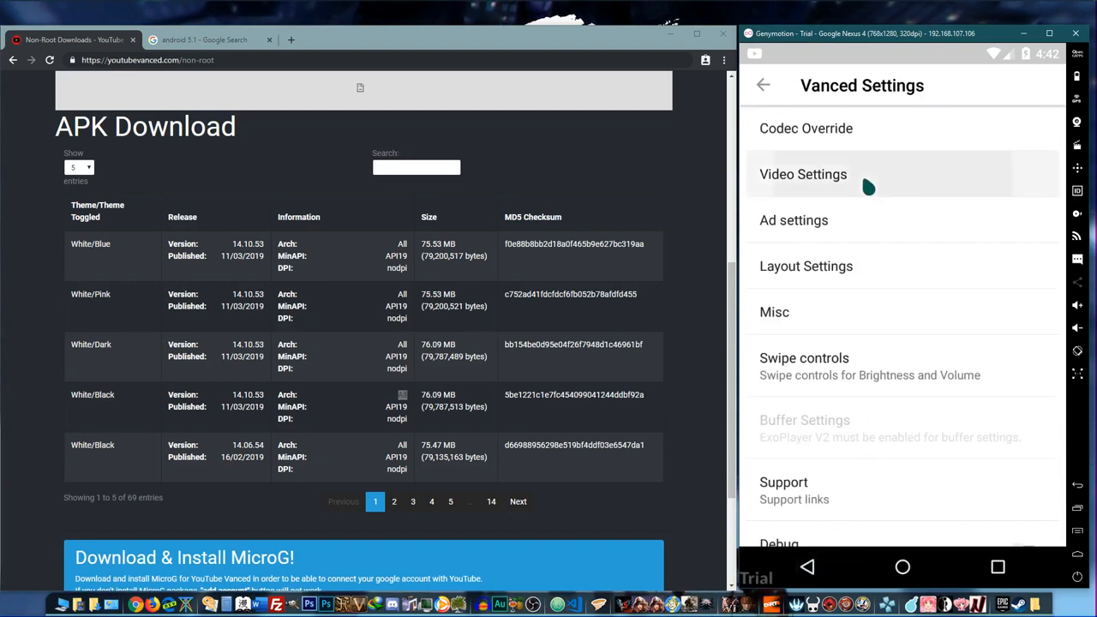
left_click(802, 174)
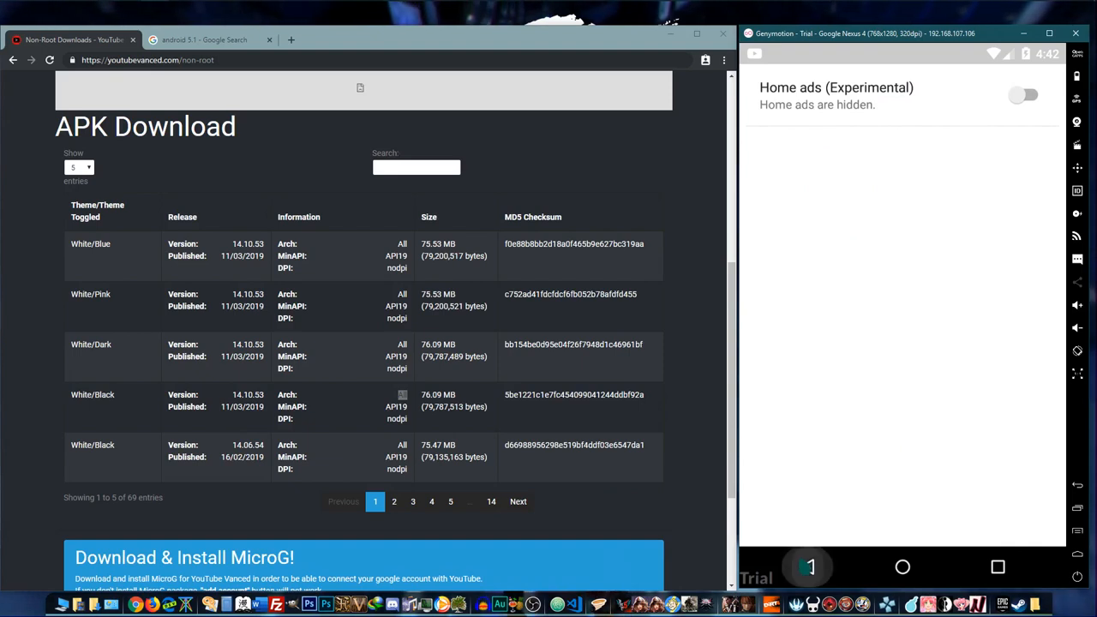
left_click(761, 86)
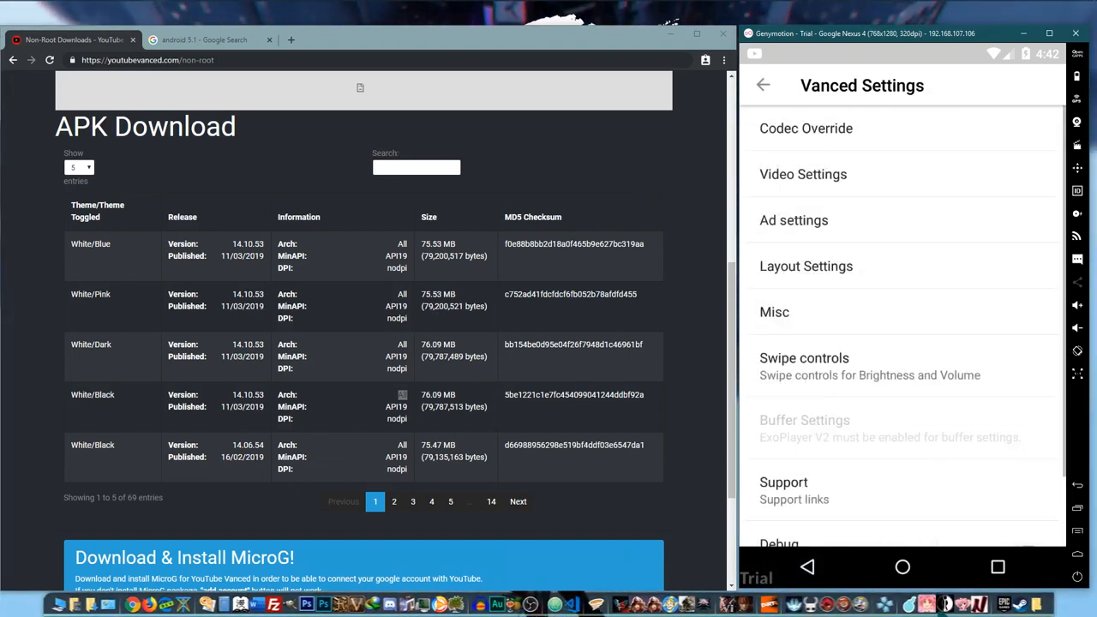
left_click(762, 86)
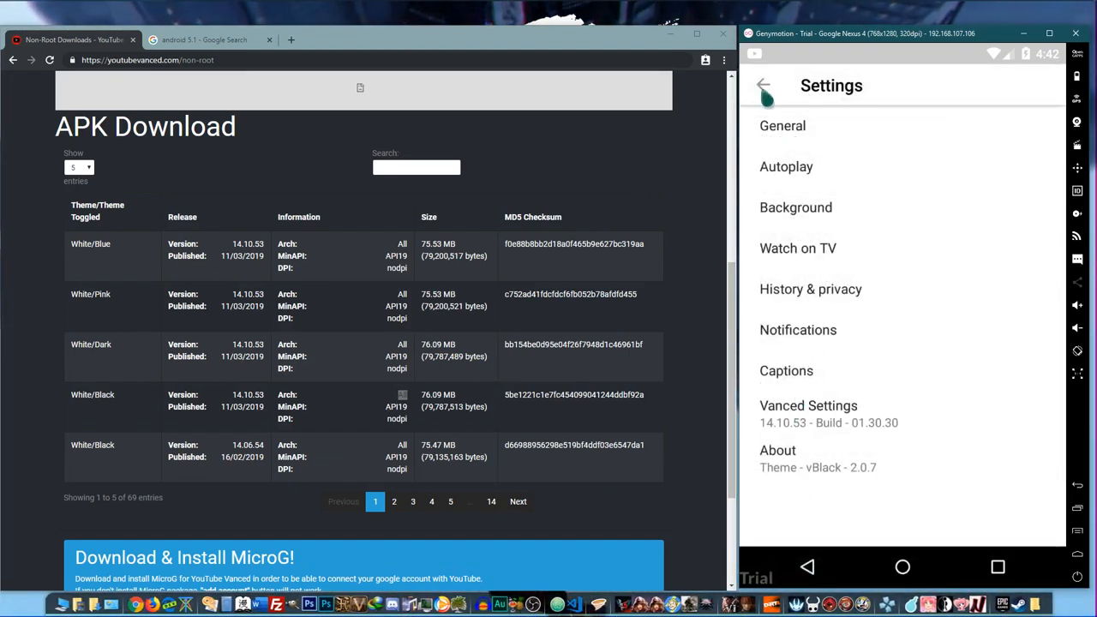
left_click(763, 85)
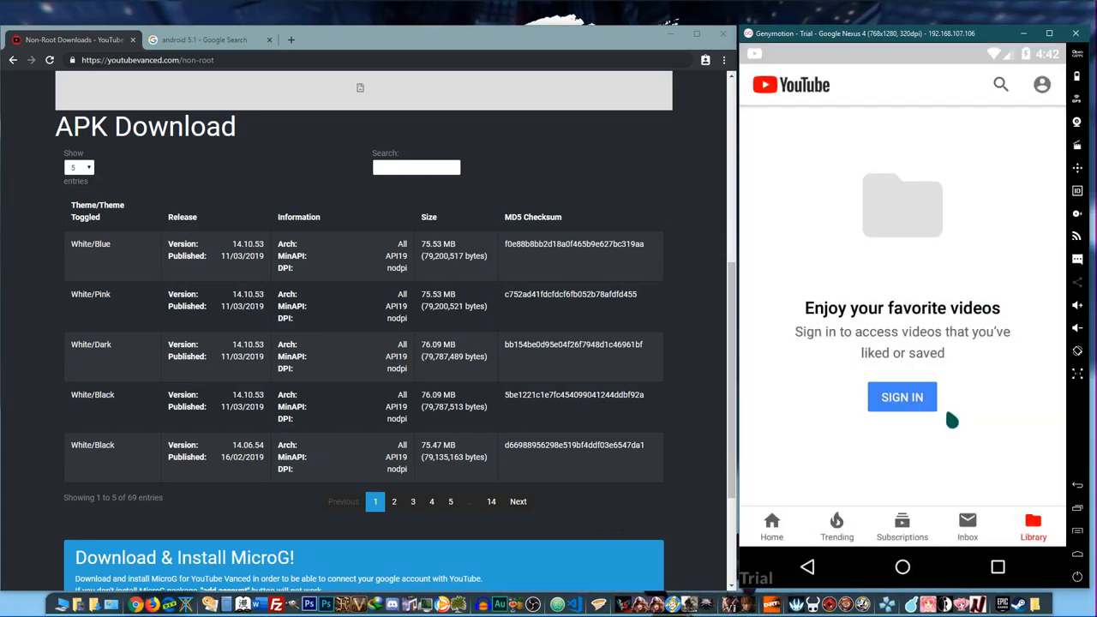
Show the MicroG APK Download table in Chrome and play the Plants vs Zombies video from the home feed.
scroll("down", 3)
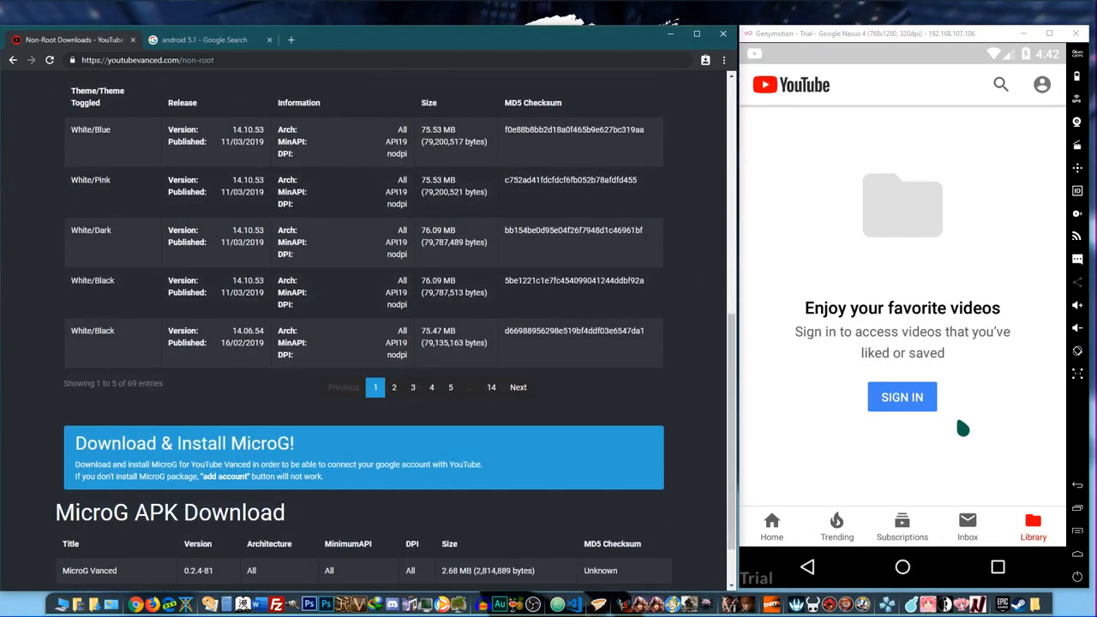
scroll("down", 3)
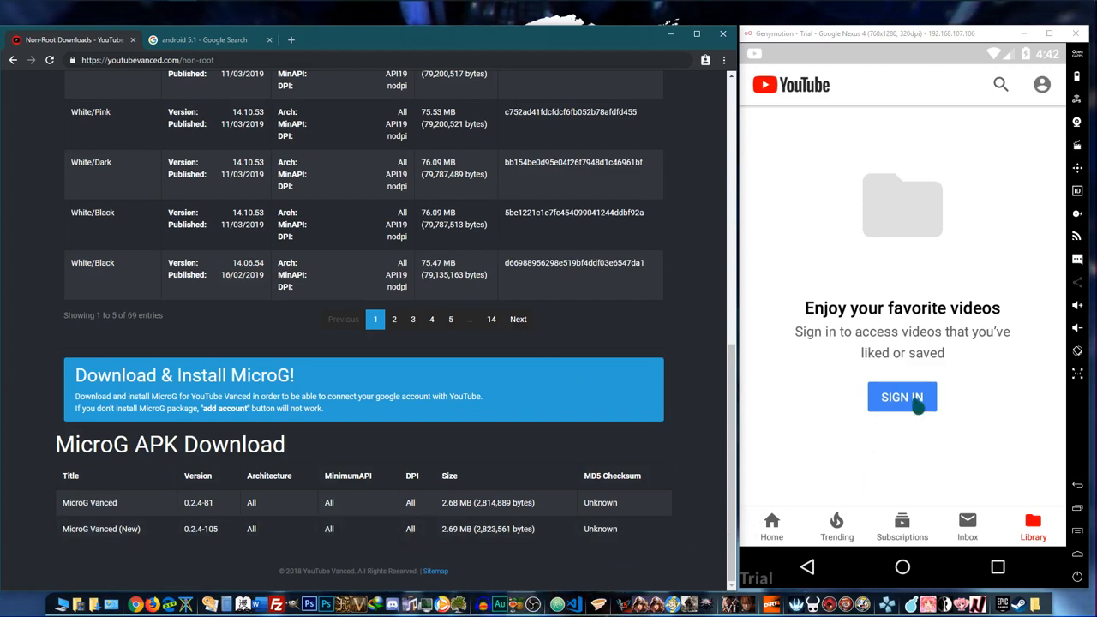
mouse_move(970, 154)
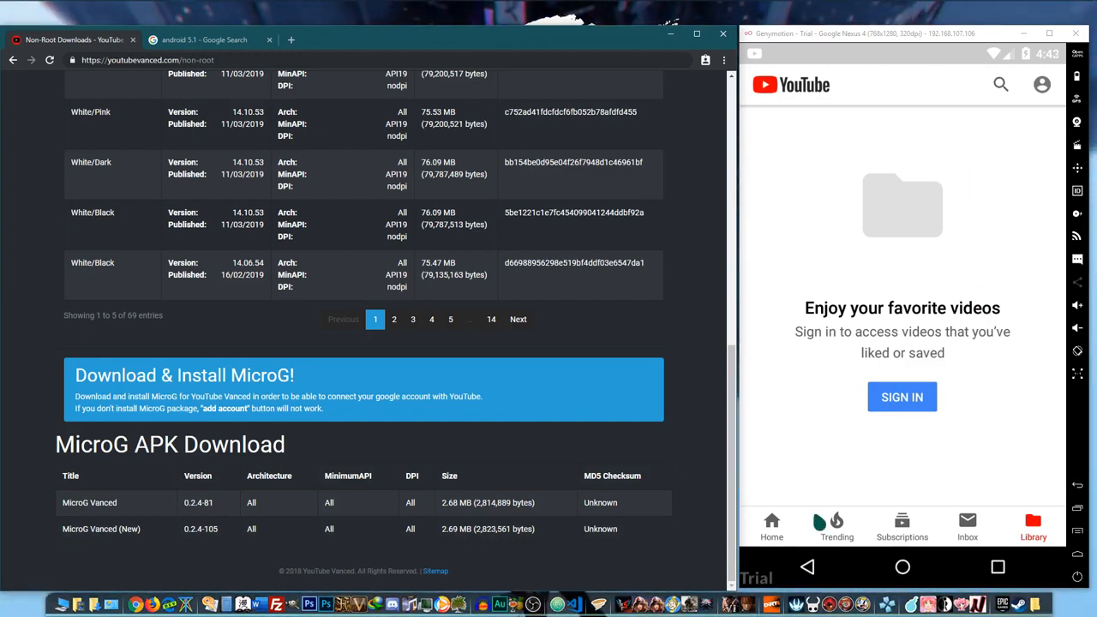
left_click(771, 524)
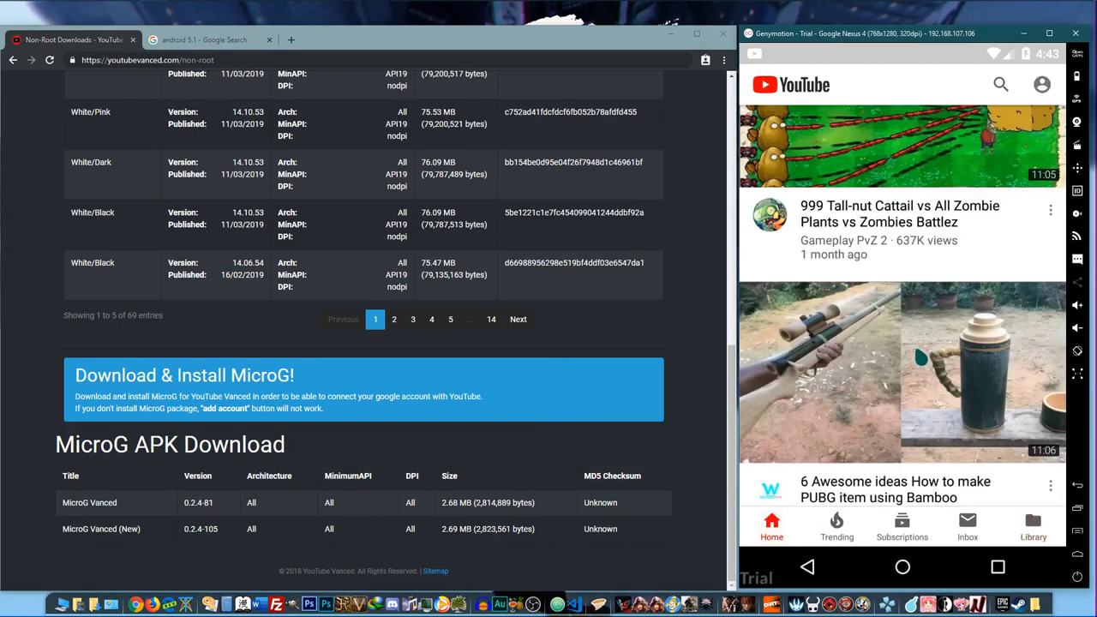
left_click(899, 146)
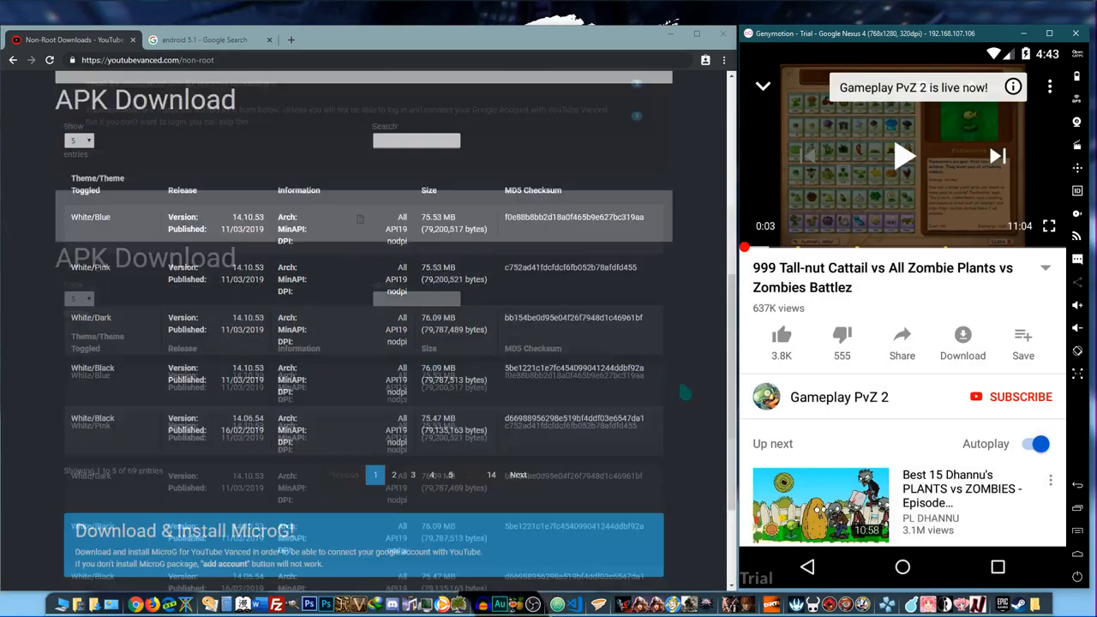
scroll("up", 3)
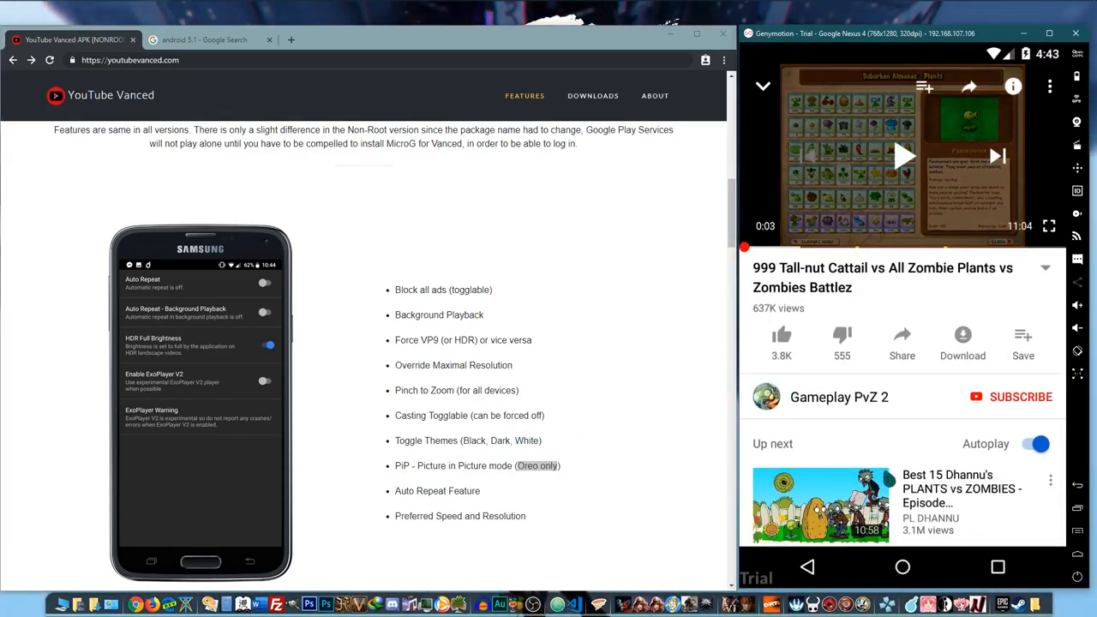
scroll("down", 3)
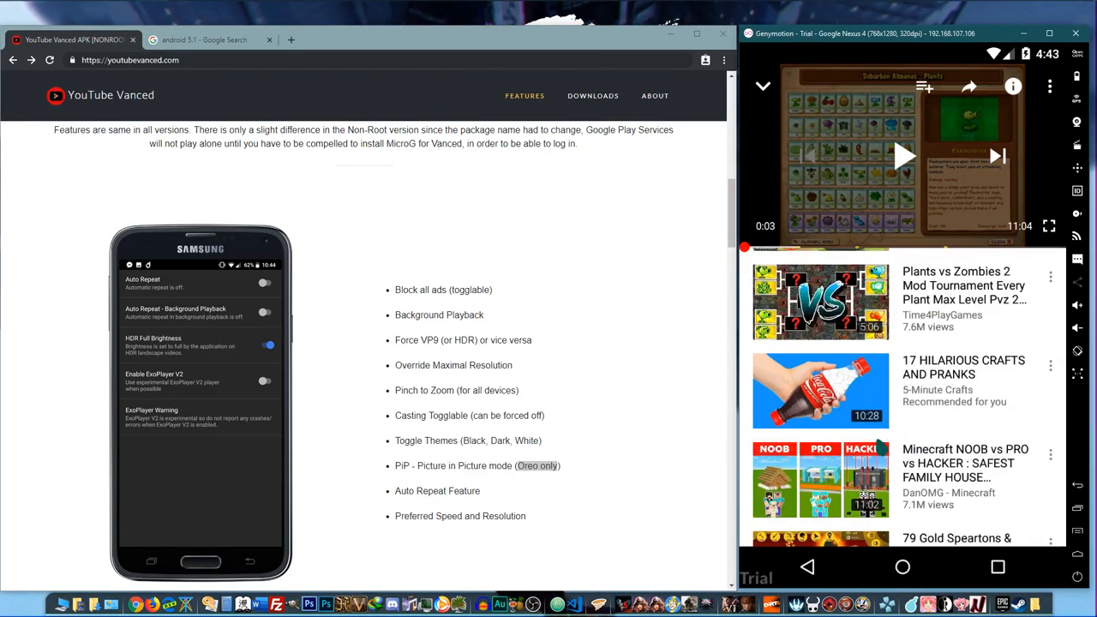